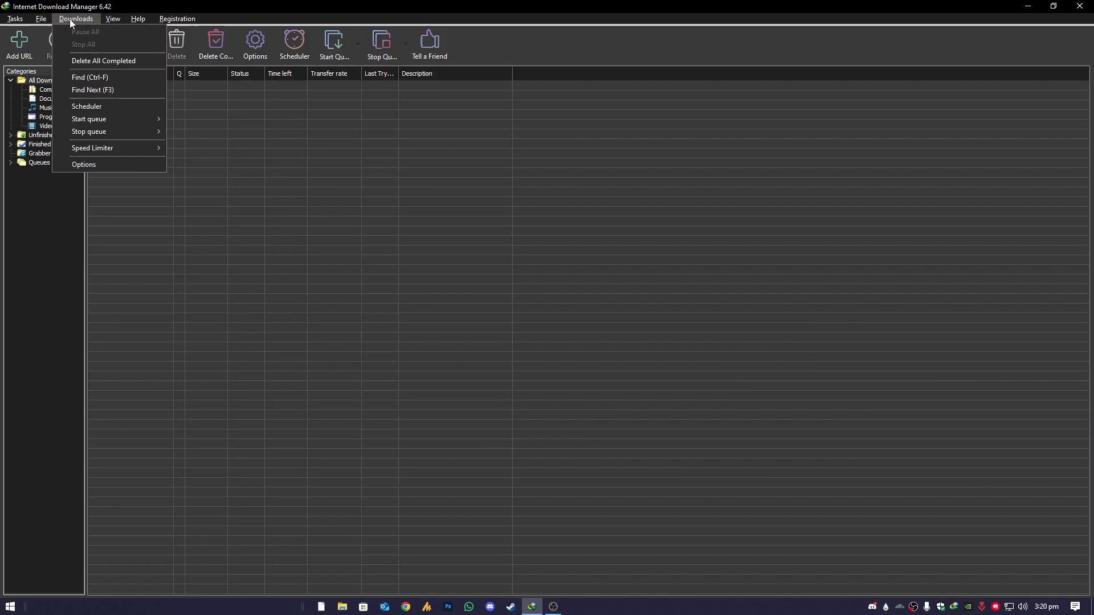
Confirm IDM's Proxy / Socks options are set to No proxy/socks, then save with OK
left_click(83, 164)
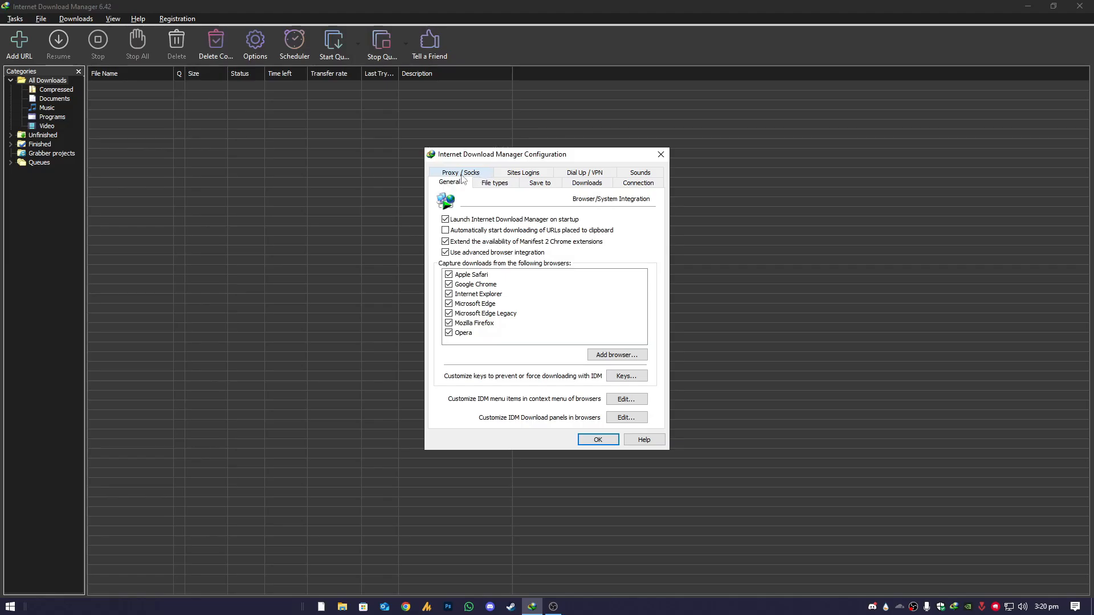
left_click(459, 172)
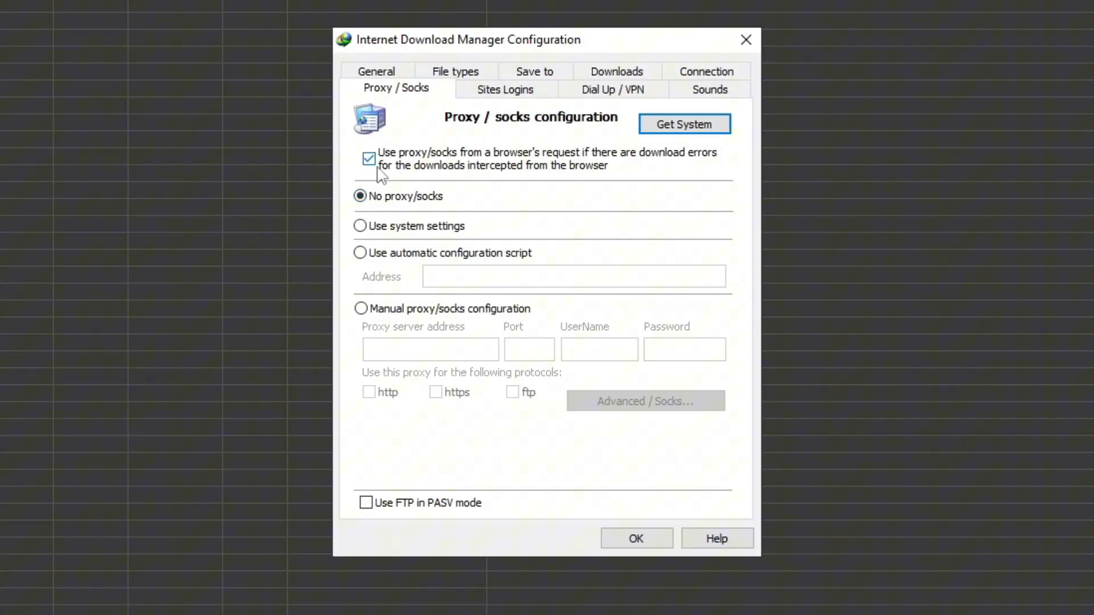
mouse_move(574, 172)
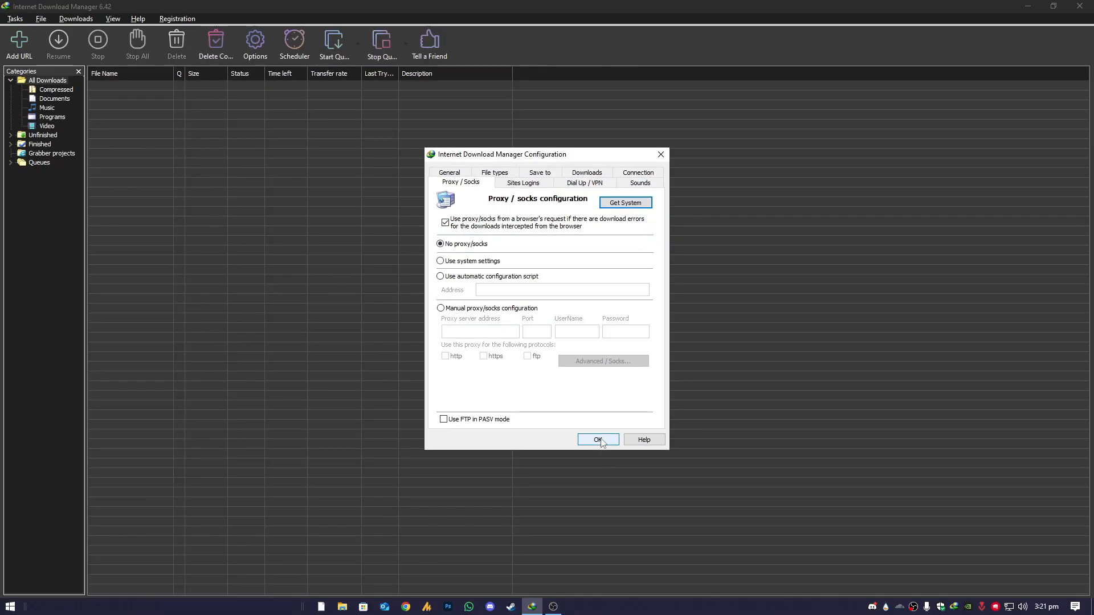
left_click(440, 260)
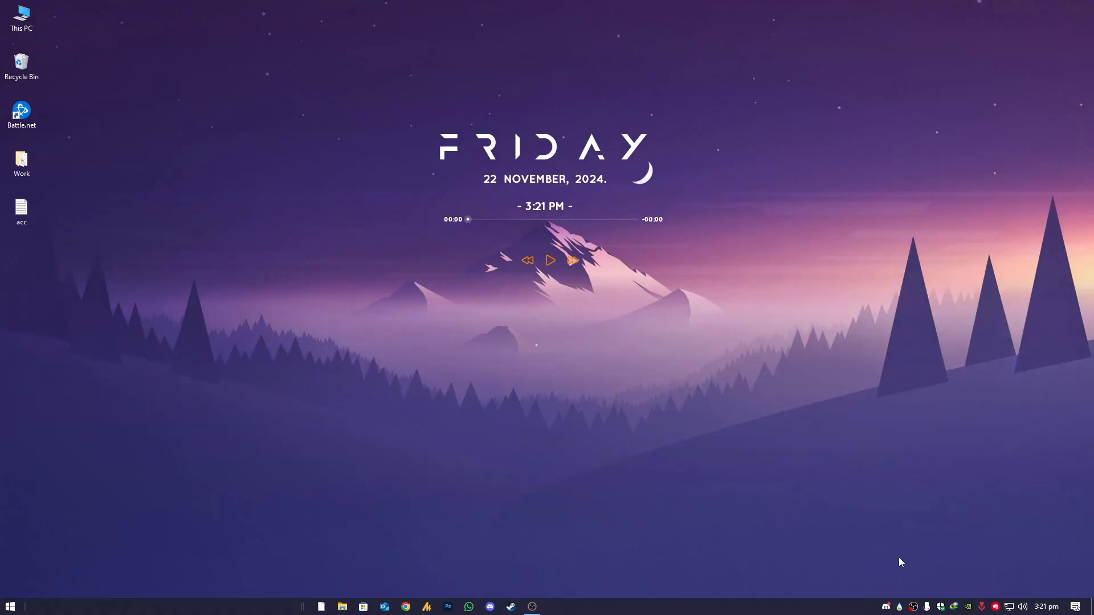
mouse_move(816, 565)
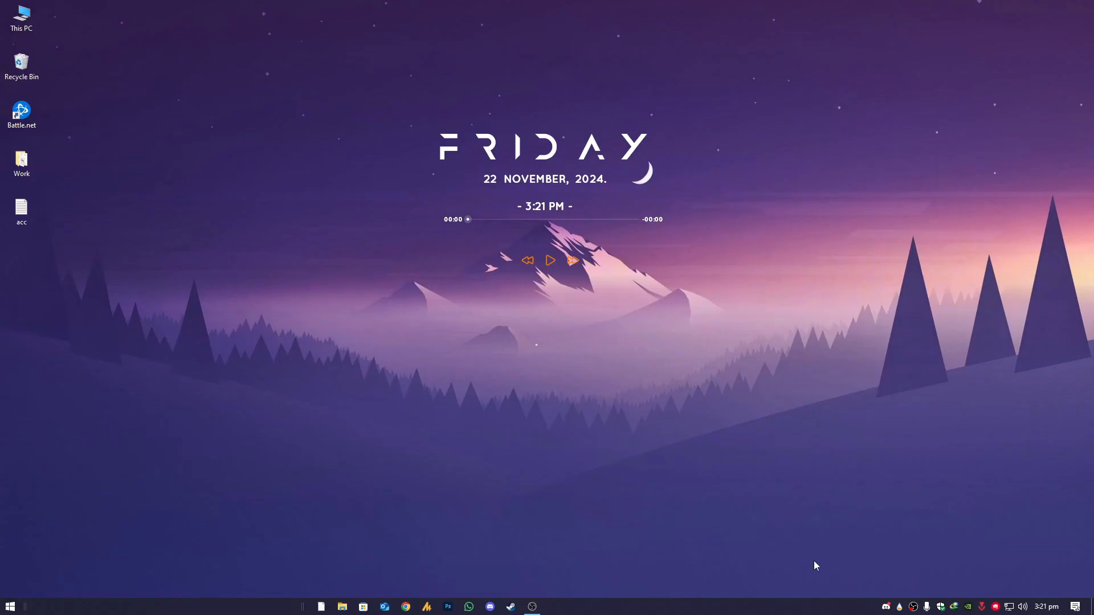
Change the connection's IP settings from manual to Automatic (DHCP) and save
left_click(10, 605)
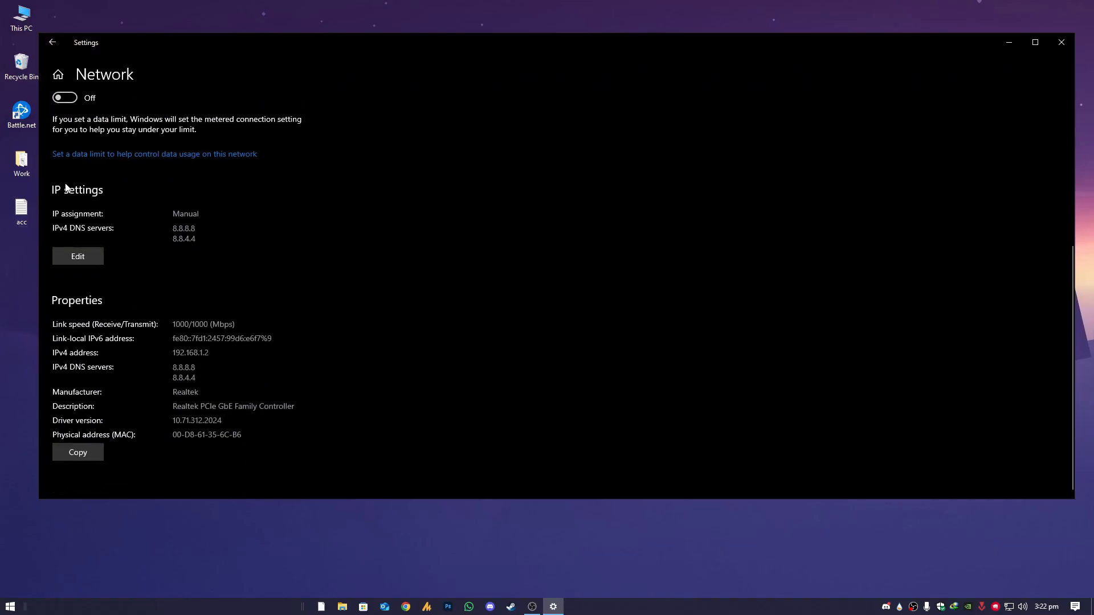
mouse_move(70, 225)
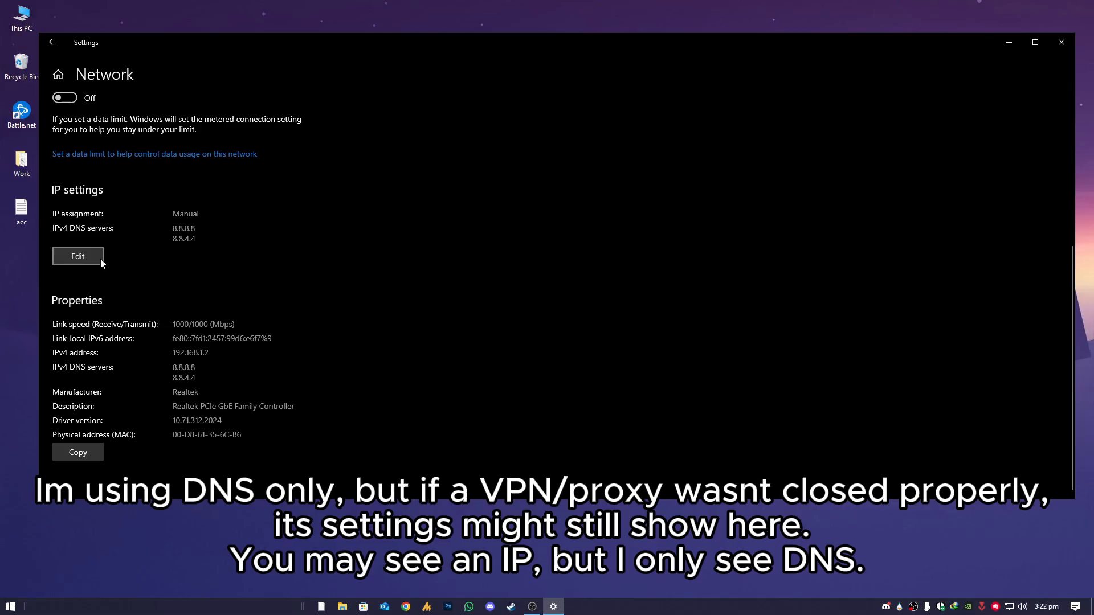
double_click(183, 377)
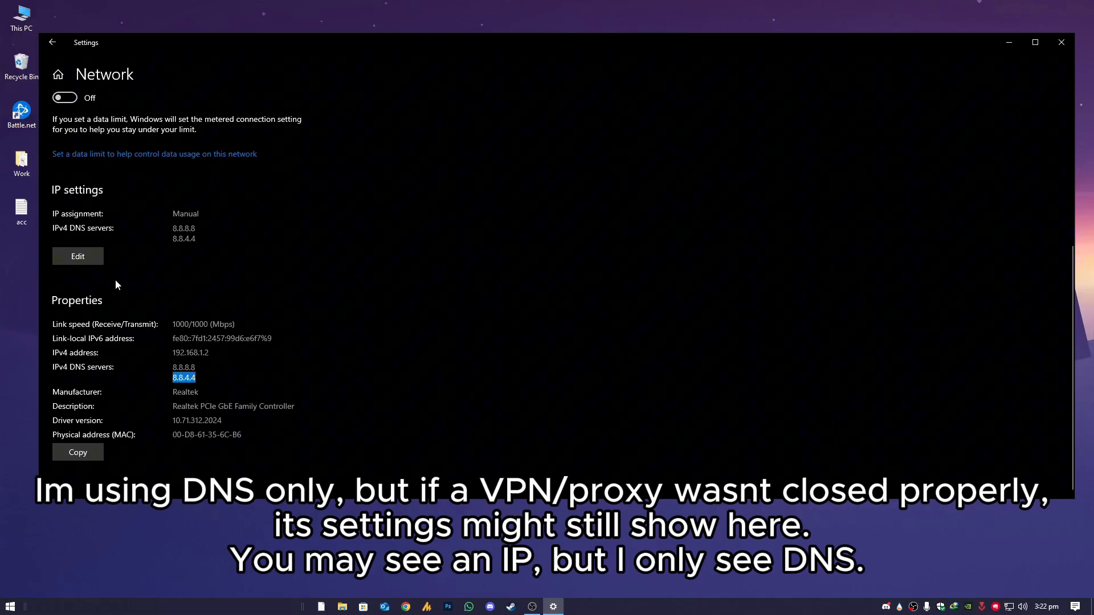
mouse_move(114, 274)
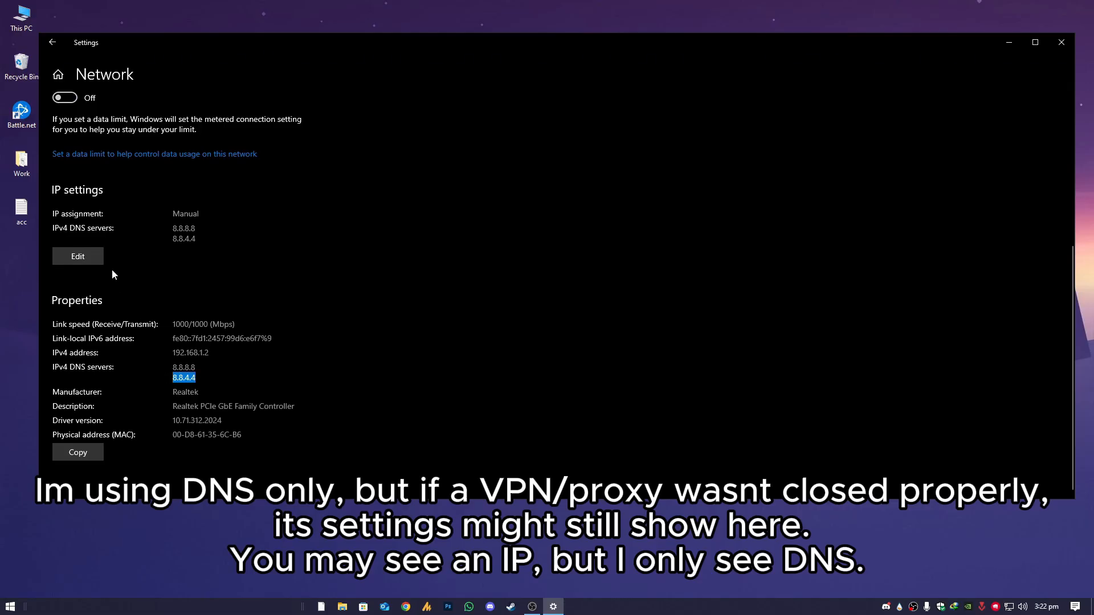
left_click(77, 256)
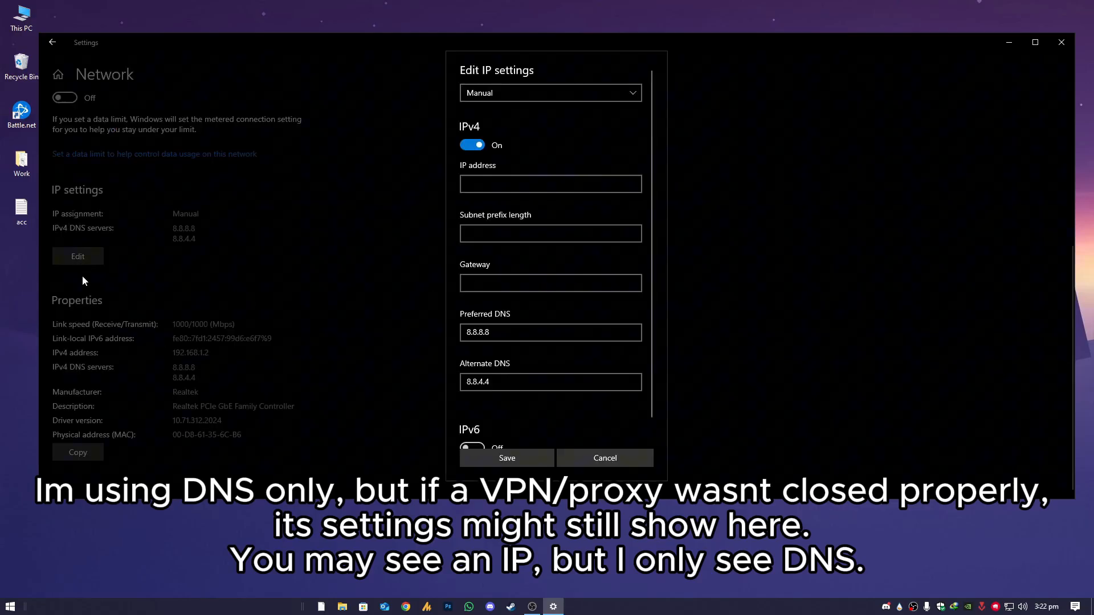
left_click(549, 92)
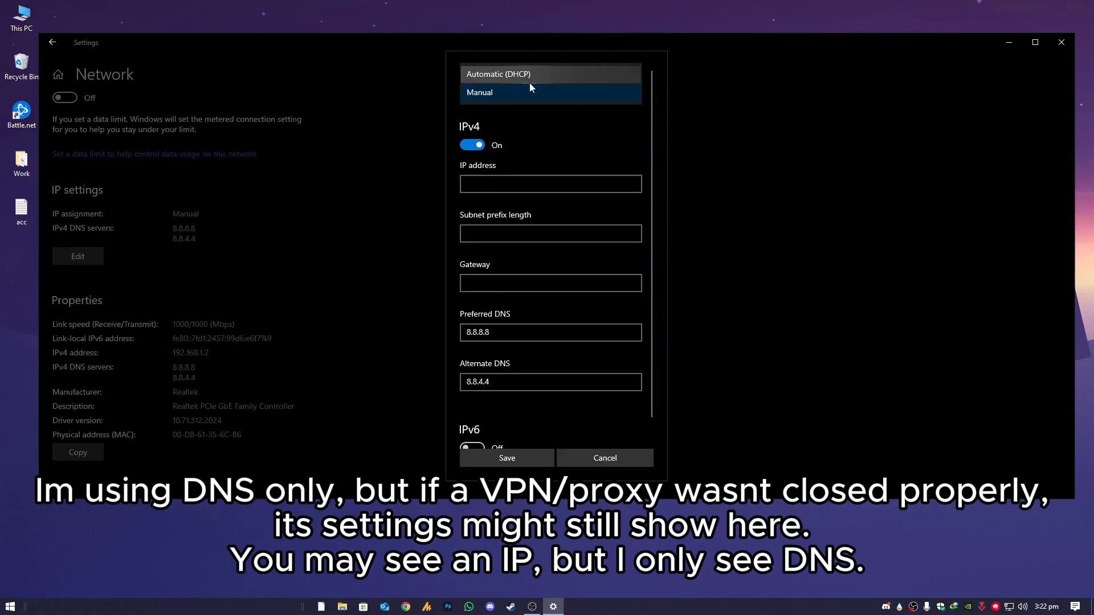
left_click(497, 74)
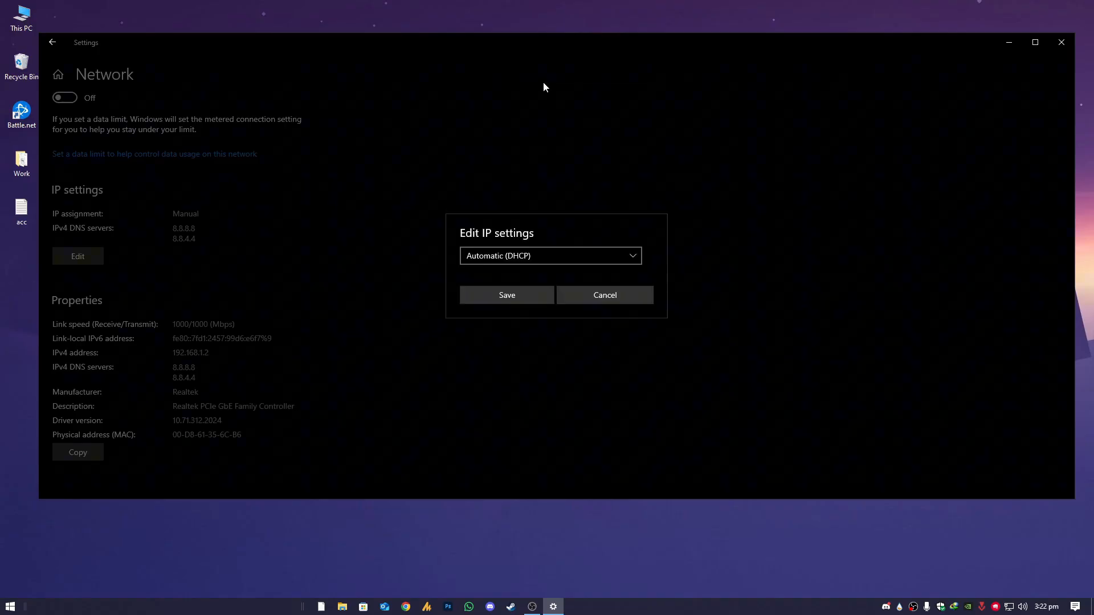
left_click(506, 294)
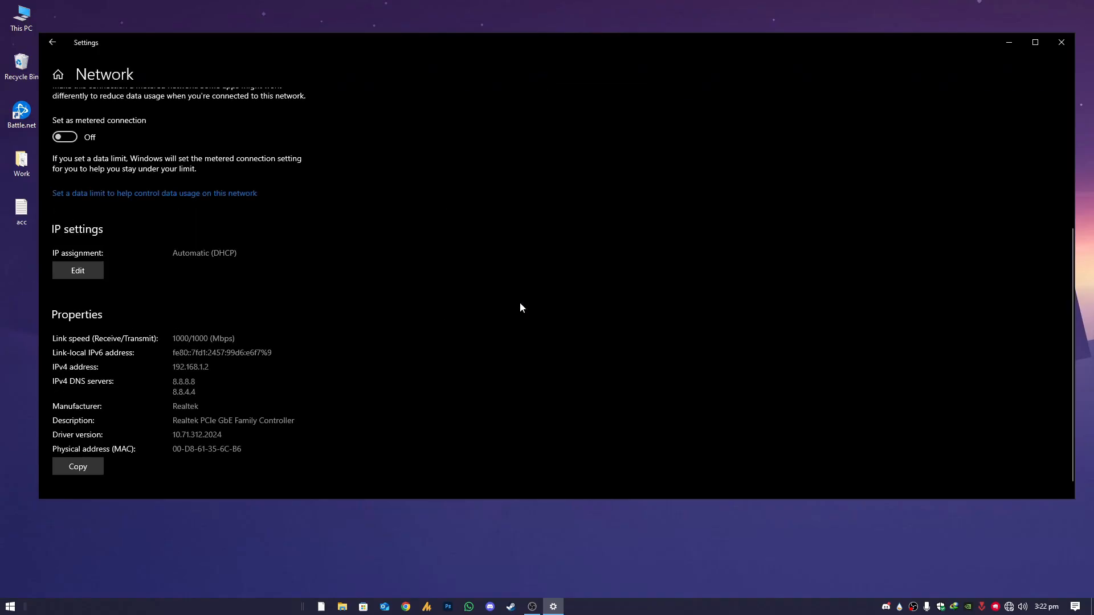
mouse_move(479, 332)
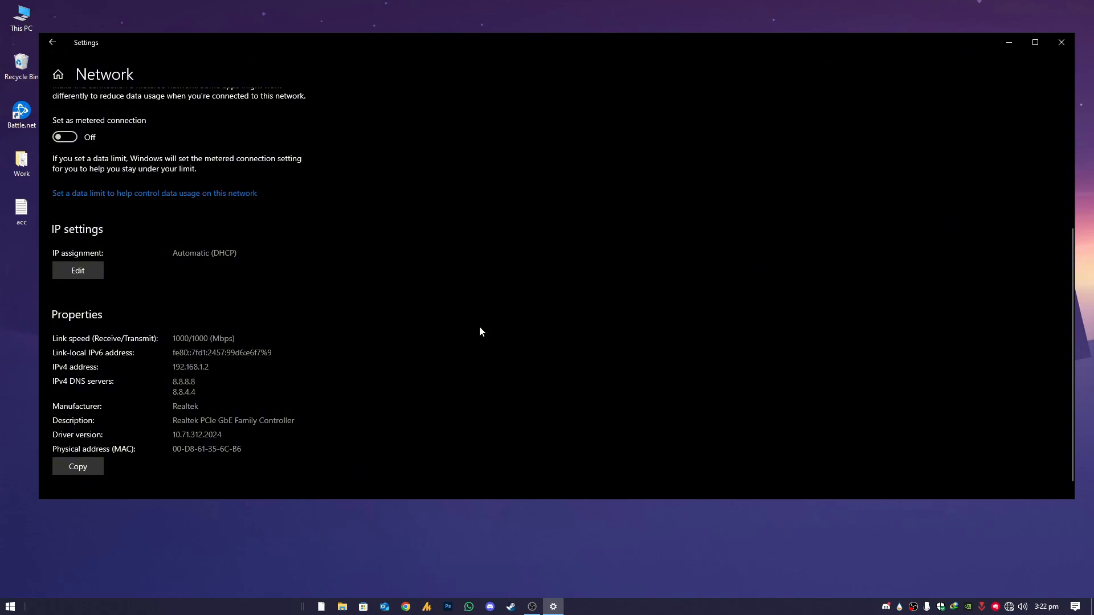
left_click(9, 604)
type("cmd")
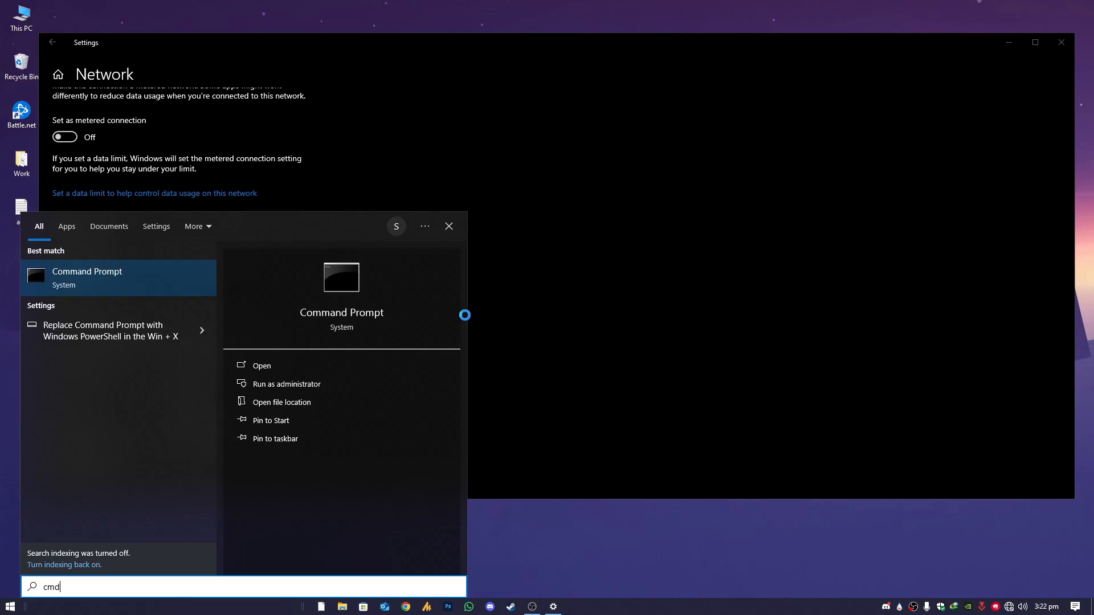
Run ipconfig /release, /renew and /flushdns in an administrator Command Prompt
right_click(87, 277)
type("ipc")
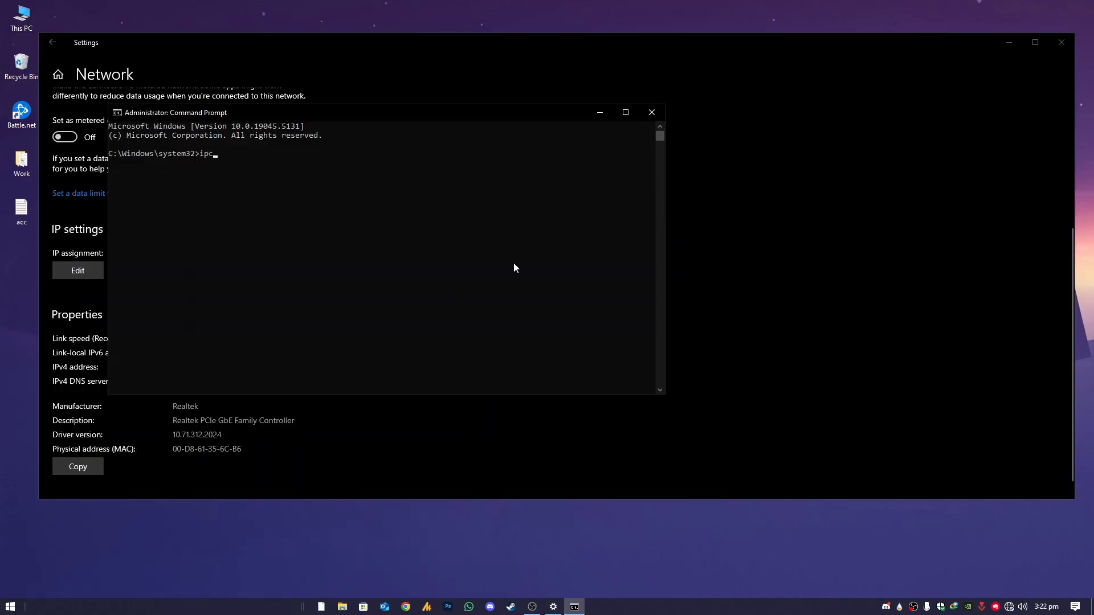
type("onfig")
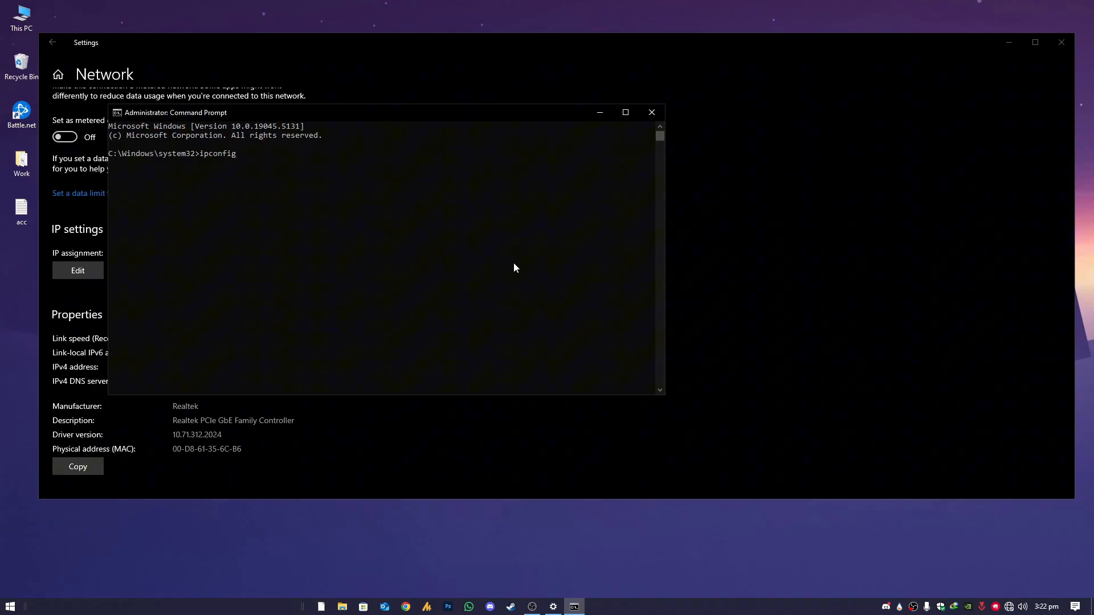
type("/")
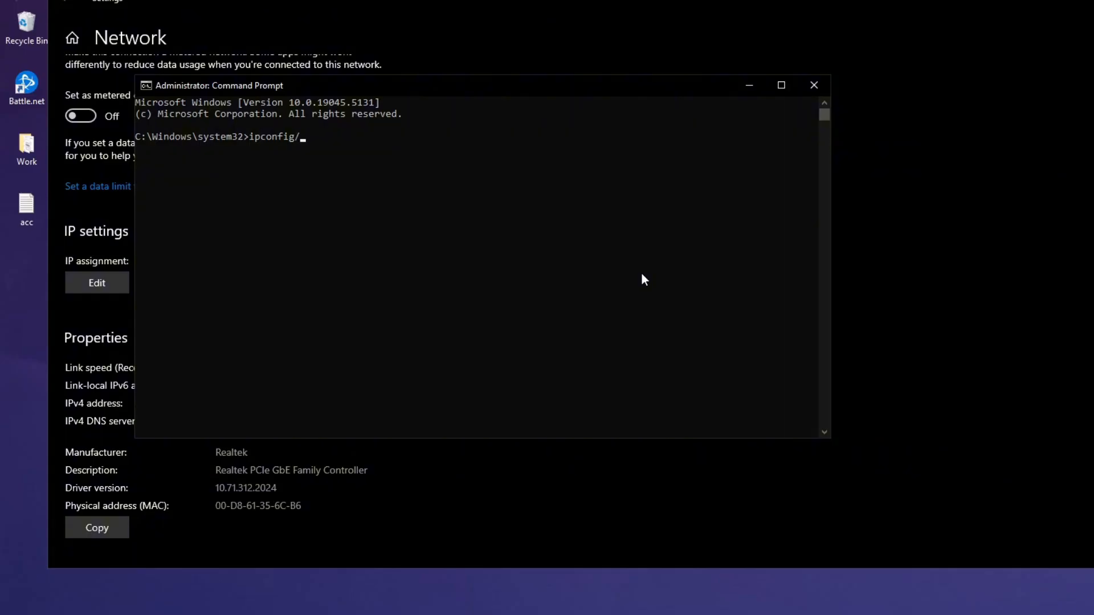
key("Enter")
type("ipconfig")
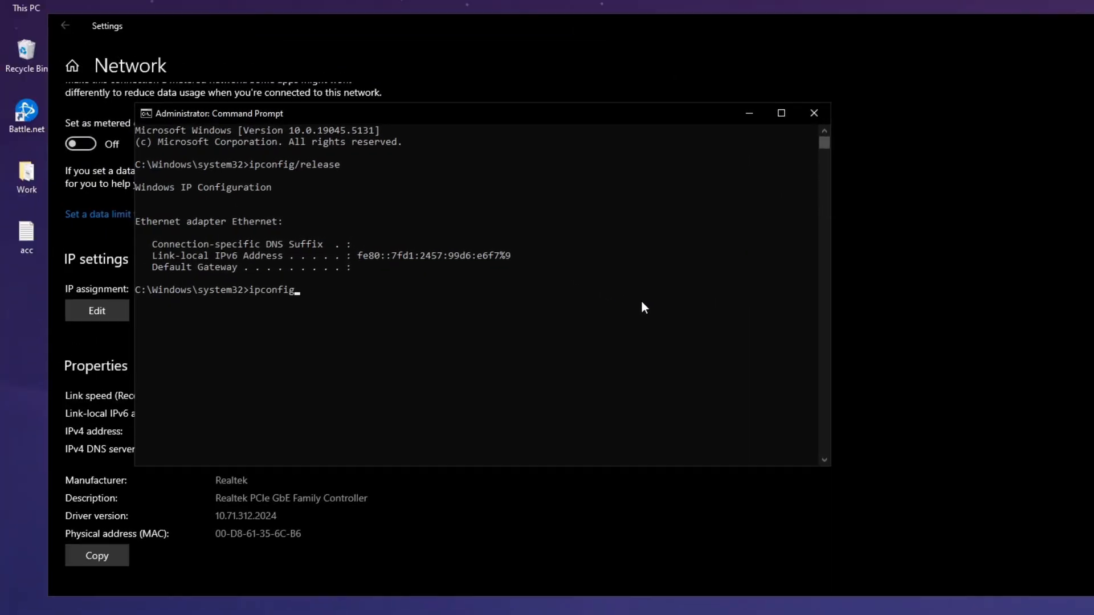
type("/renew")
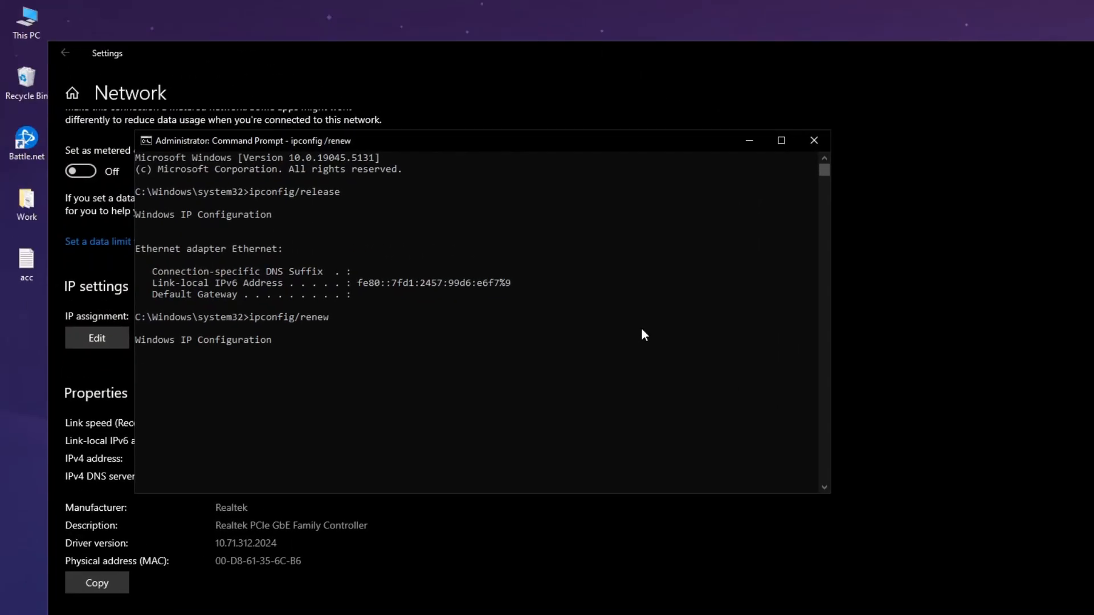
type("ipconn")
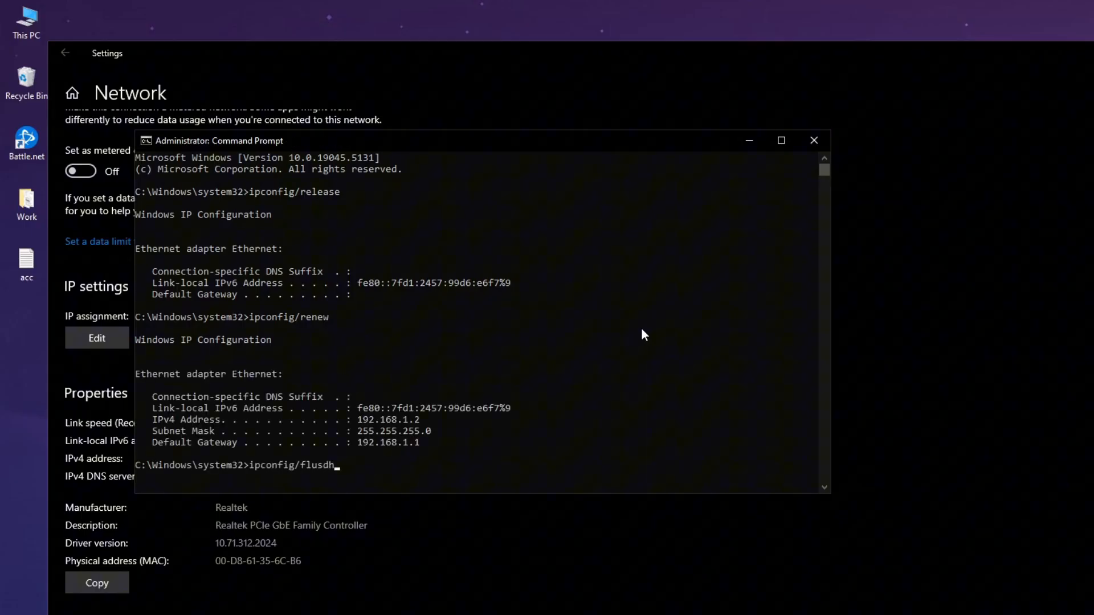
key("Enter")
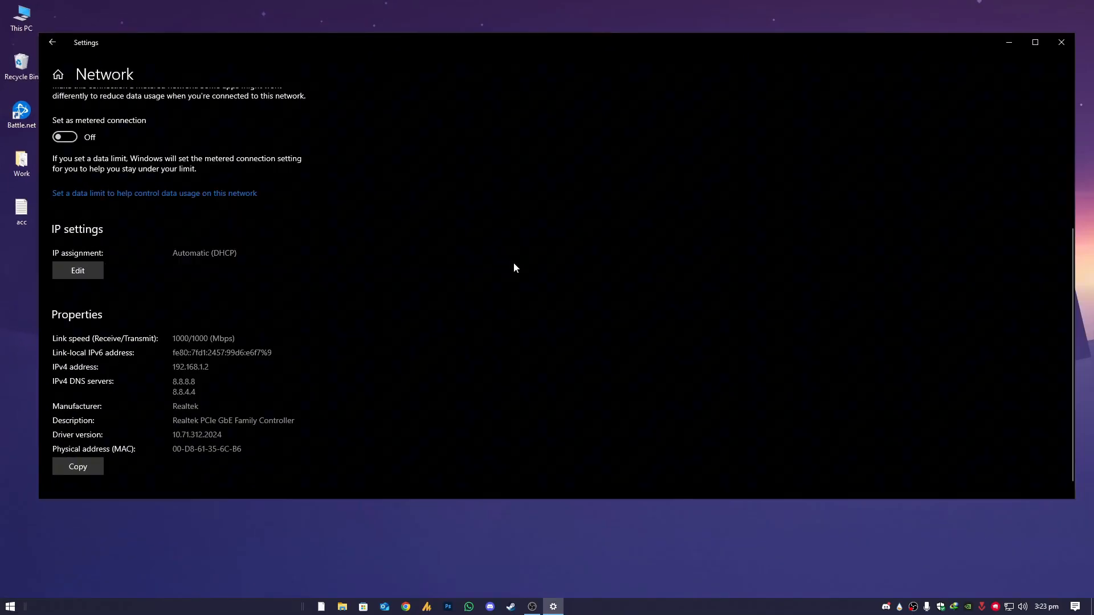
Open Internet Properties and tick download history in the Delete Browsing History options
left_click(1060, 41)
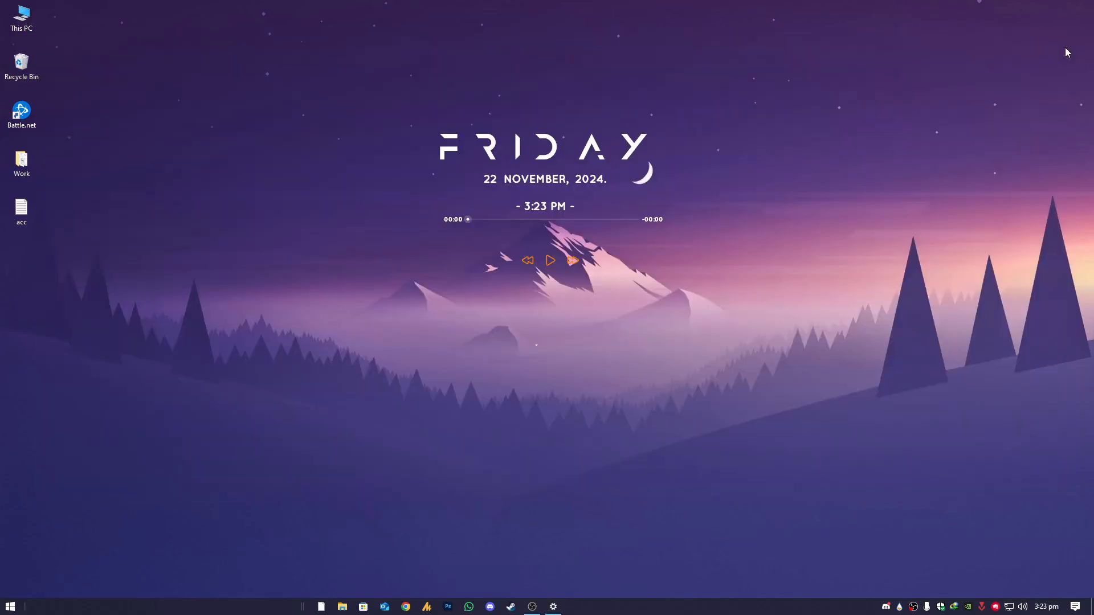
left_click(9, 605)
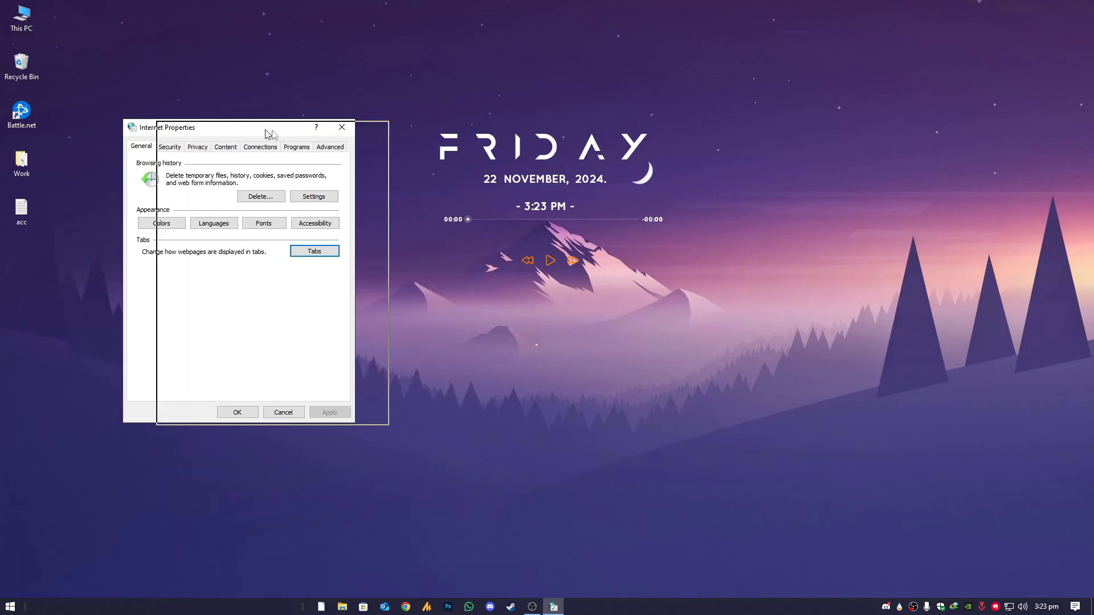
left_click(260, 196)
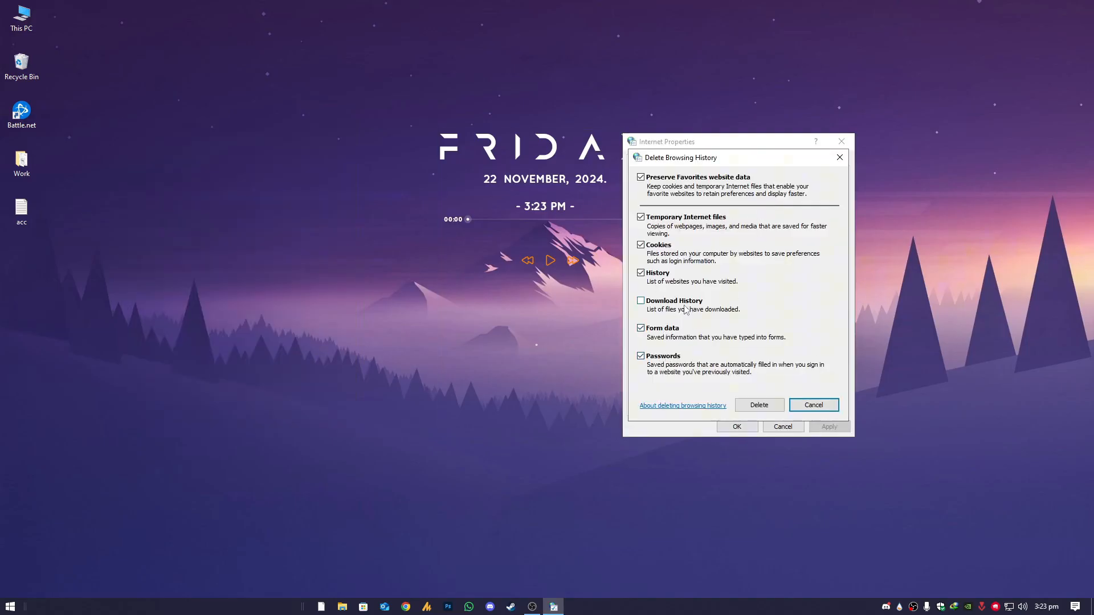
left_click(639, 301)
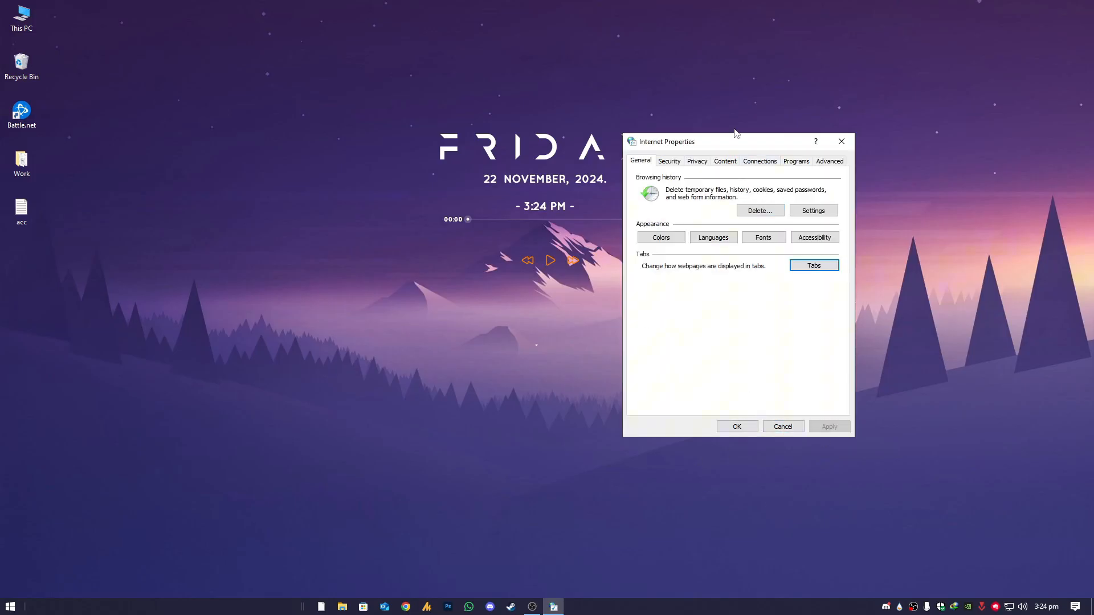
Confirm the Connections tab's LAN settings use automatic detection with no proxy server
left_click(759, 161)
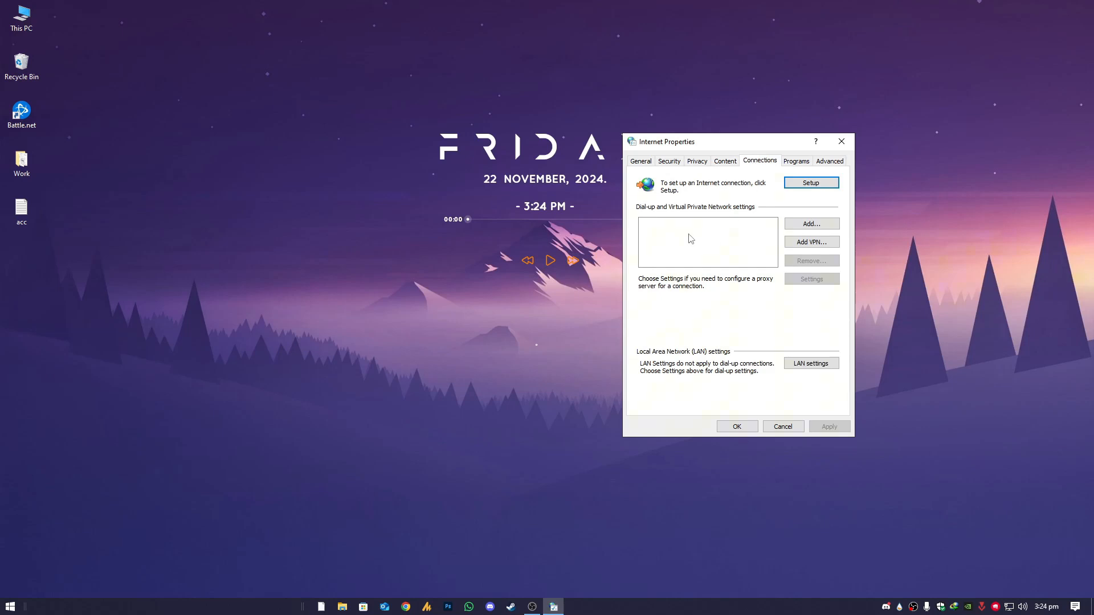
mouse_move(733, 236)
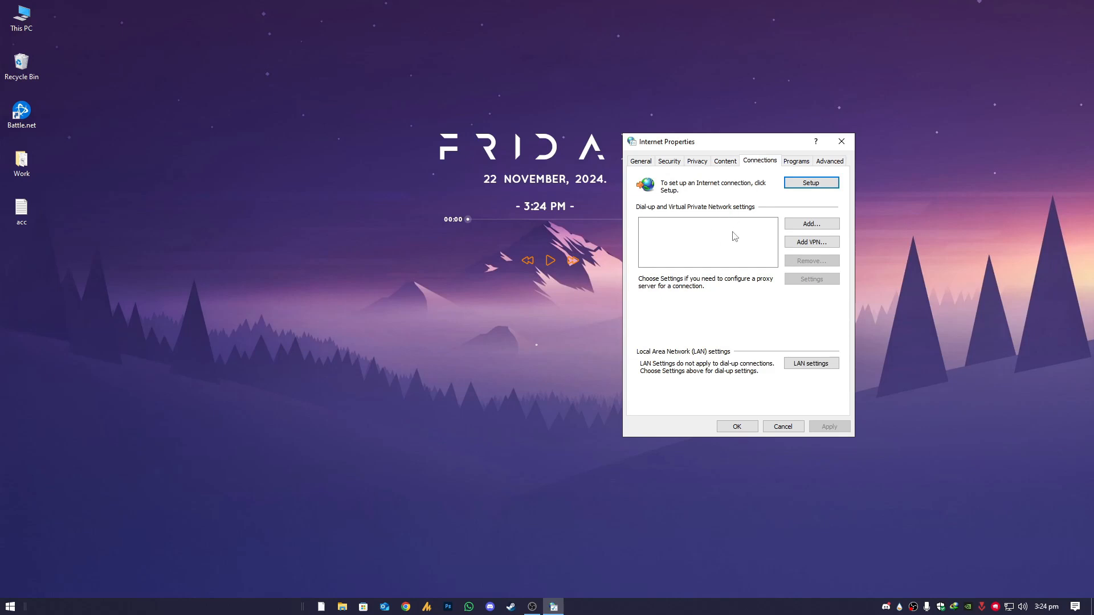
mouse_move(812, 268)
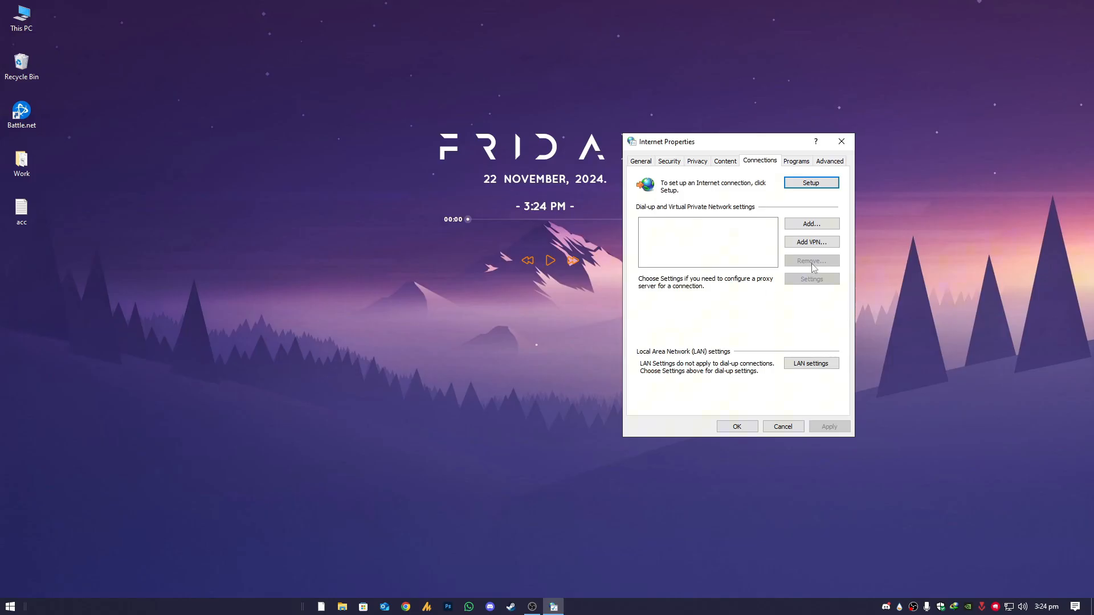
mouse_move(612, 339)
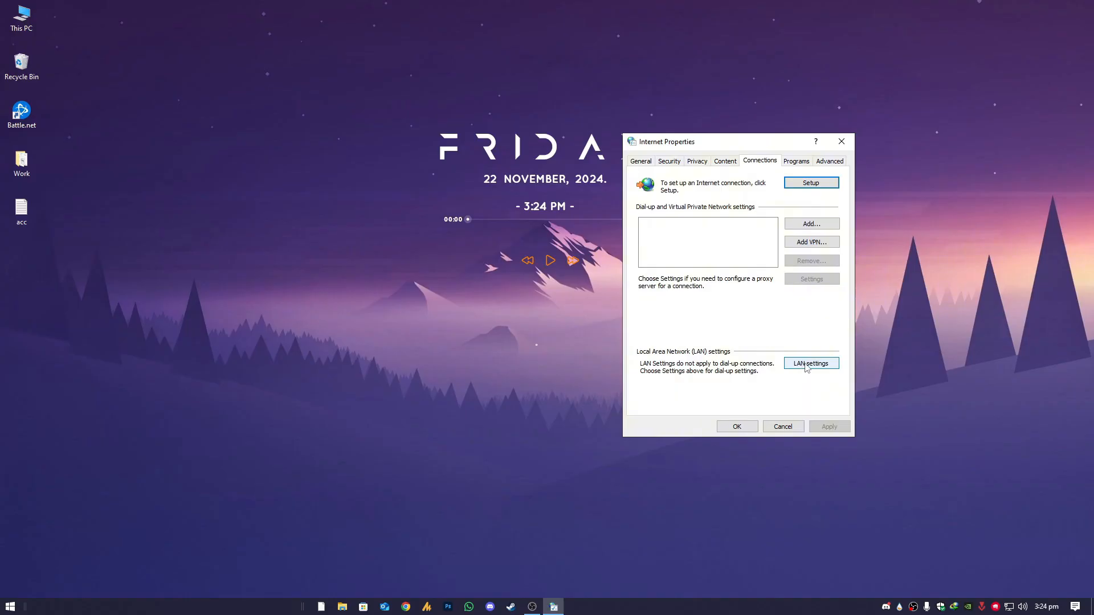
left_click(810, 363)
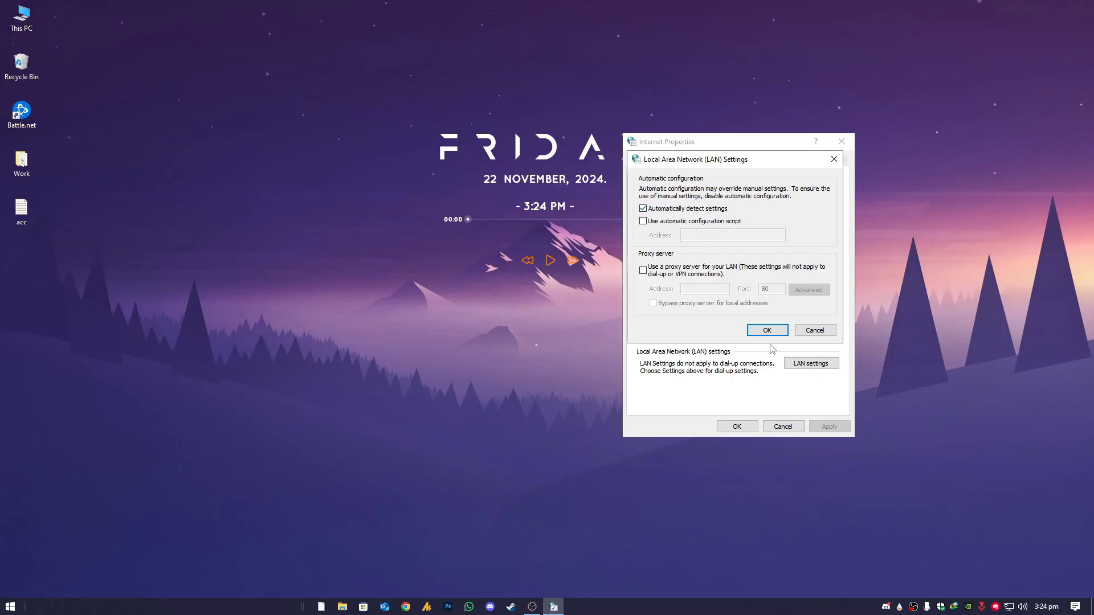
mouse_move(775, 312)
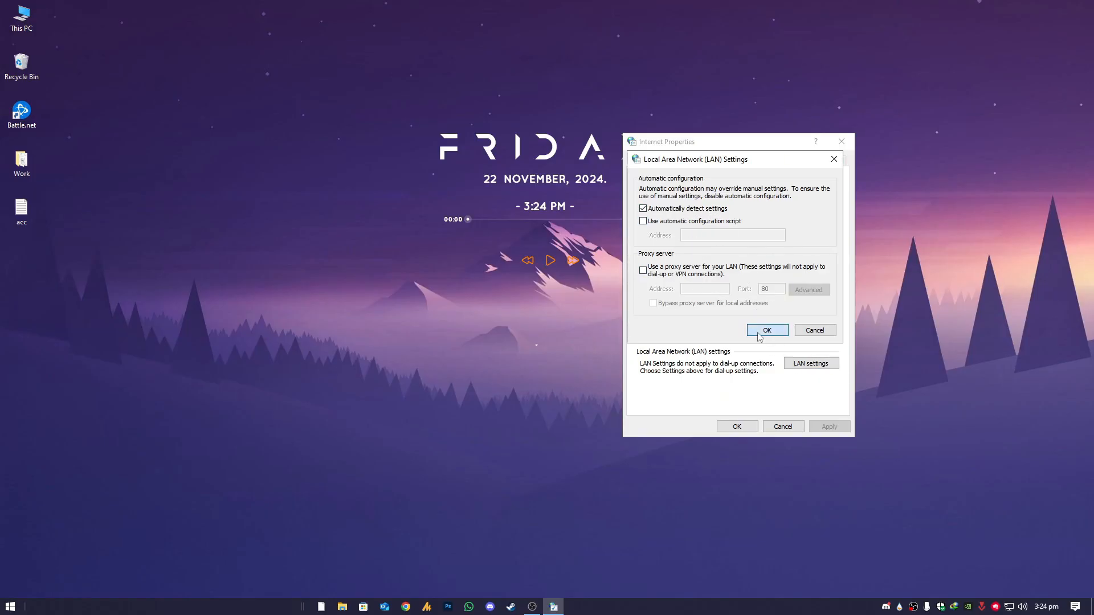
left_click(767, 330)
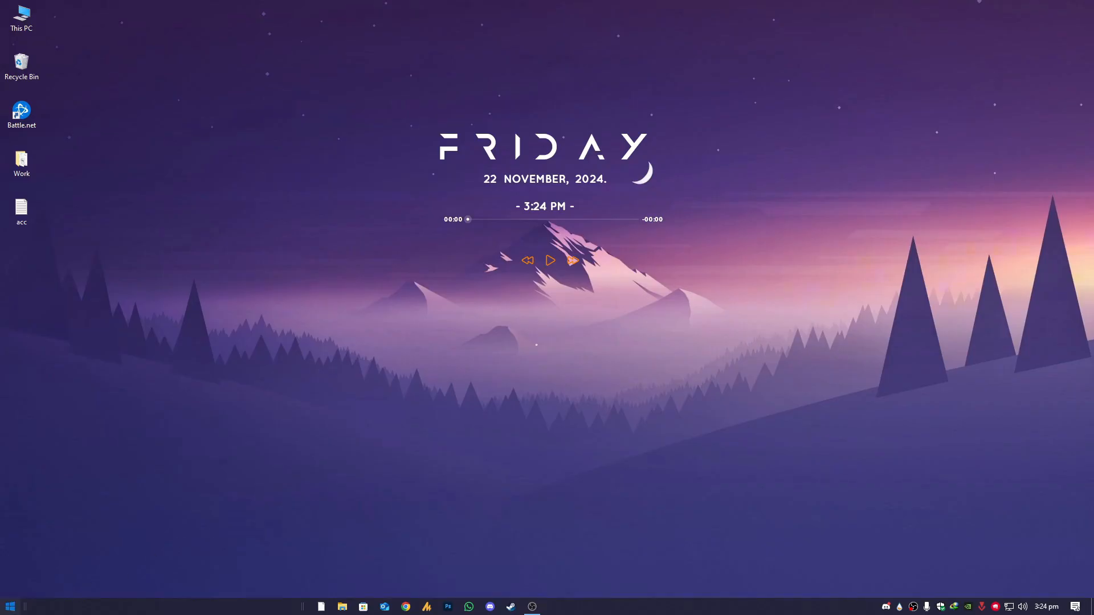
left_click(552, 606)
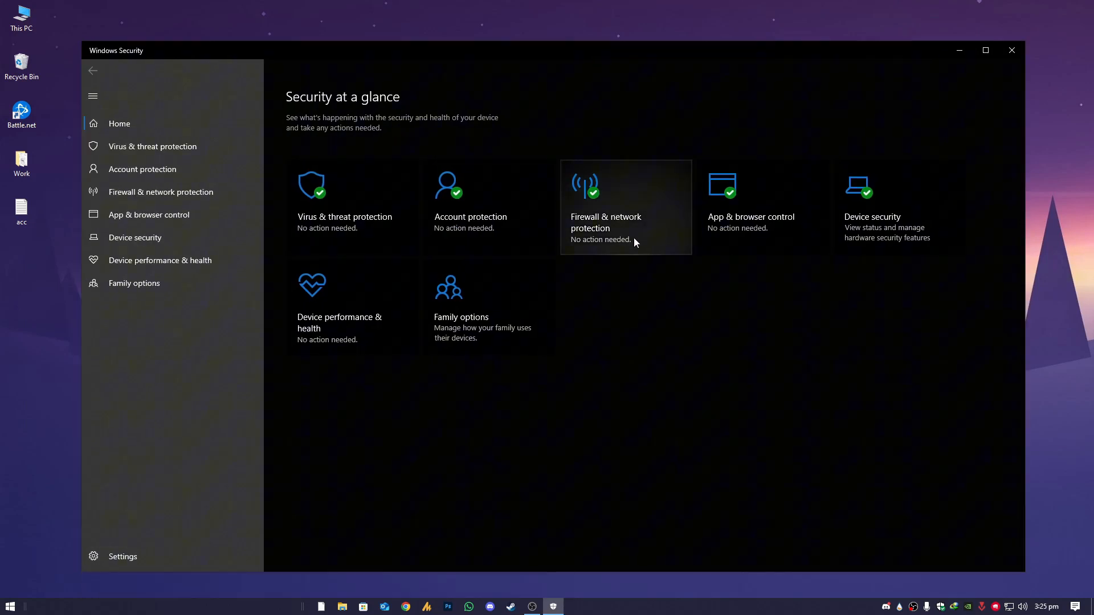
Open Firewall & network protection to see domain, private and public network status
left_click(625, 208)
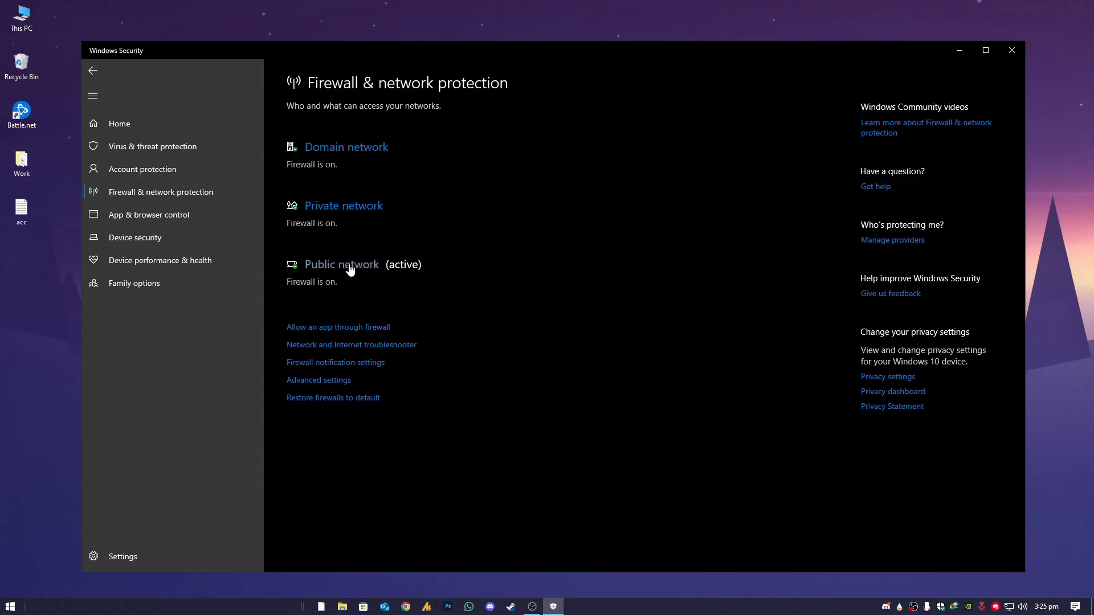
mouse_move(357, 271)
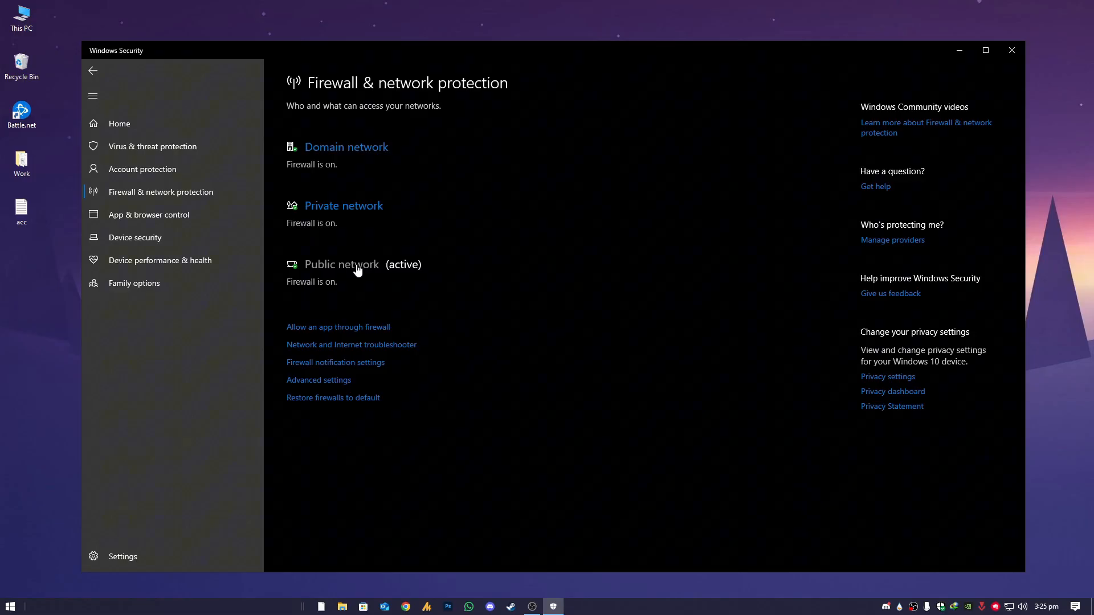
mouse_move(363, 270)
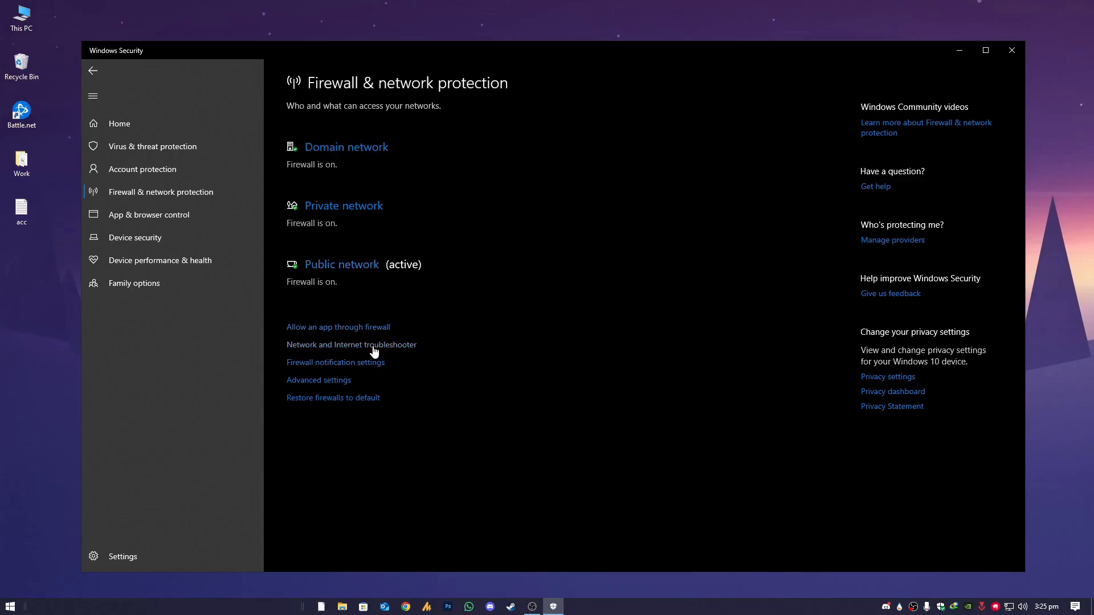
Toggle the public network Microsoft Defender Firewall off and back on, approving the UAC prompt
left_click(341, 264)
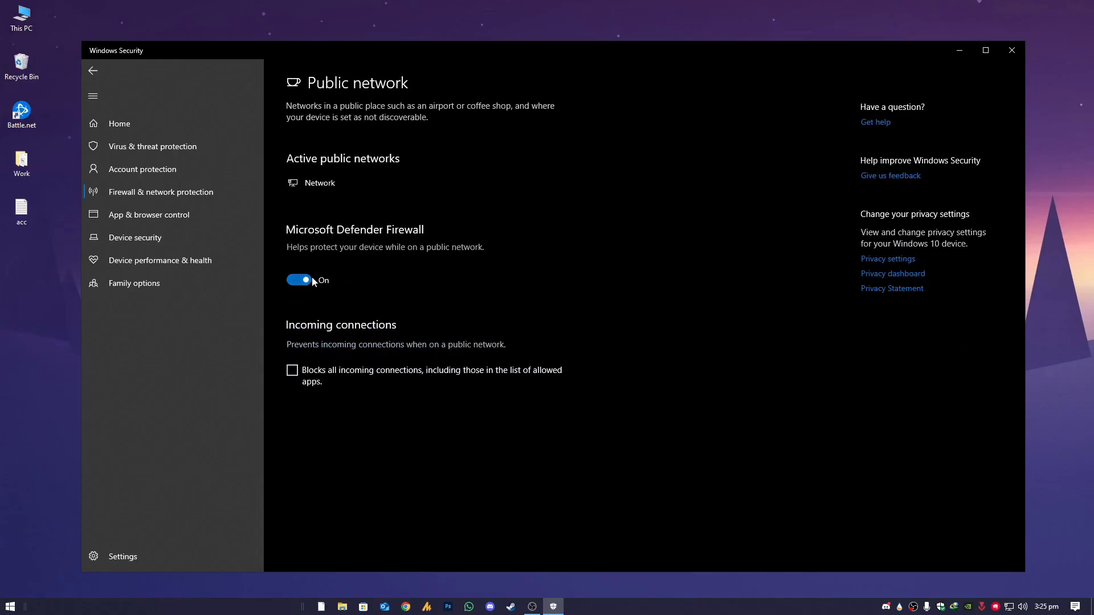
left_click(299, 280)
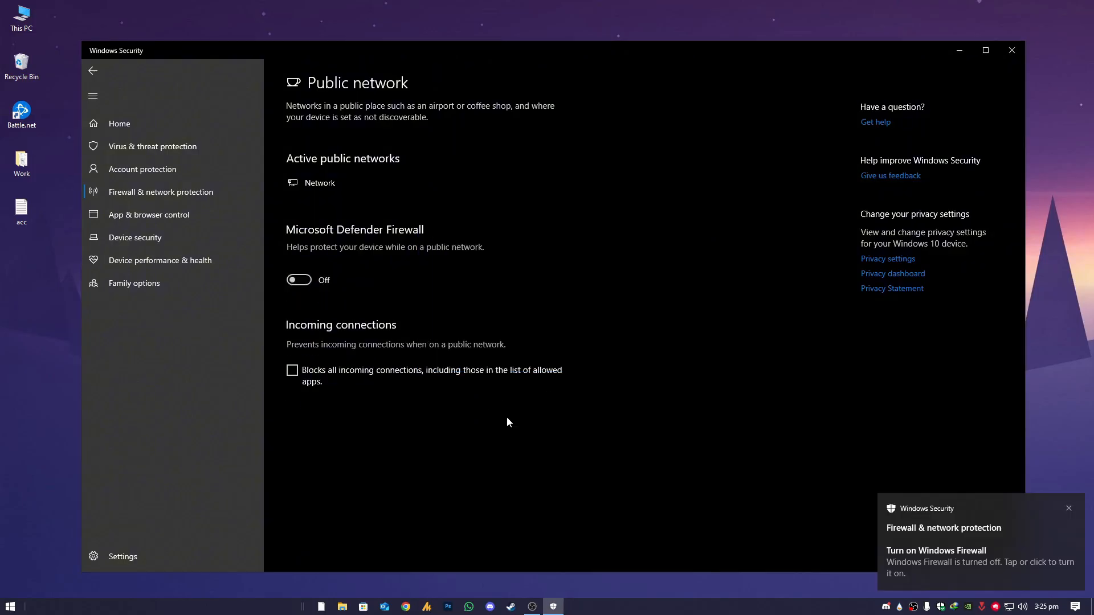
mouse_move(499, 414)
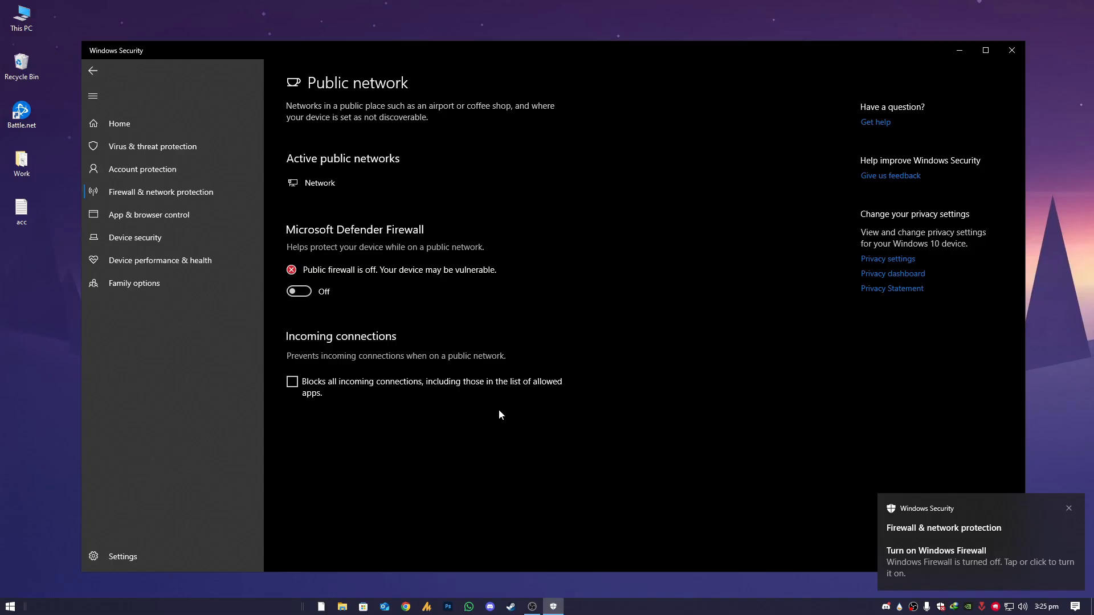
left_click(1067, 507)
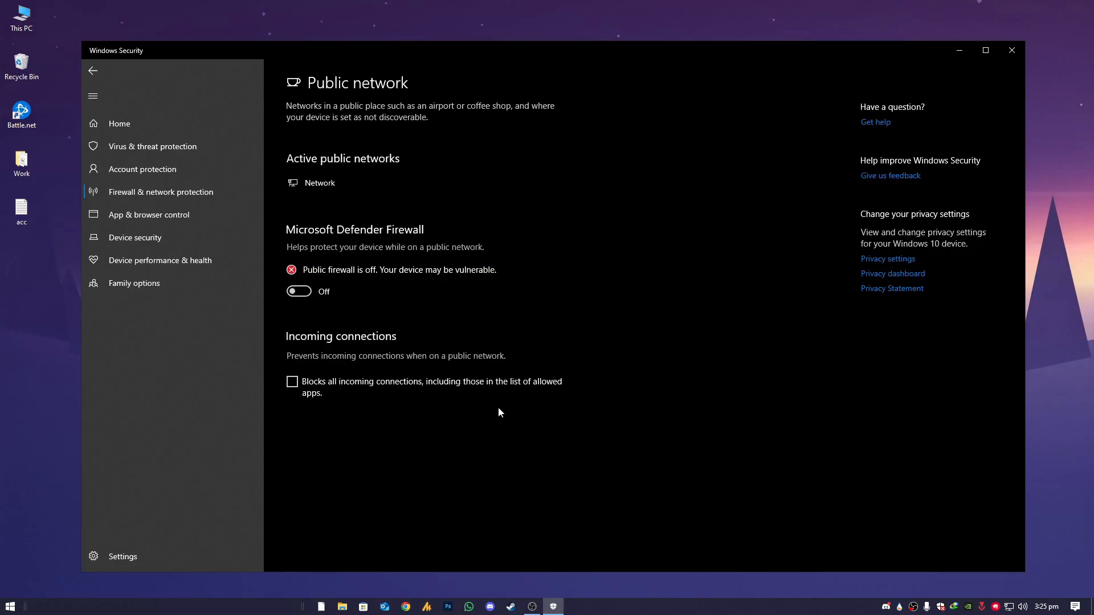
left_click(298, 291)
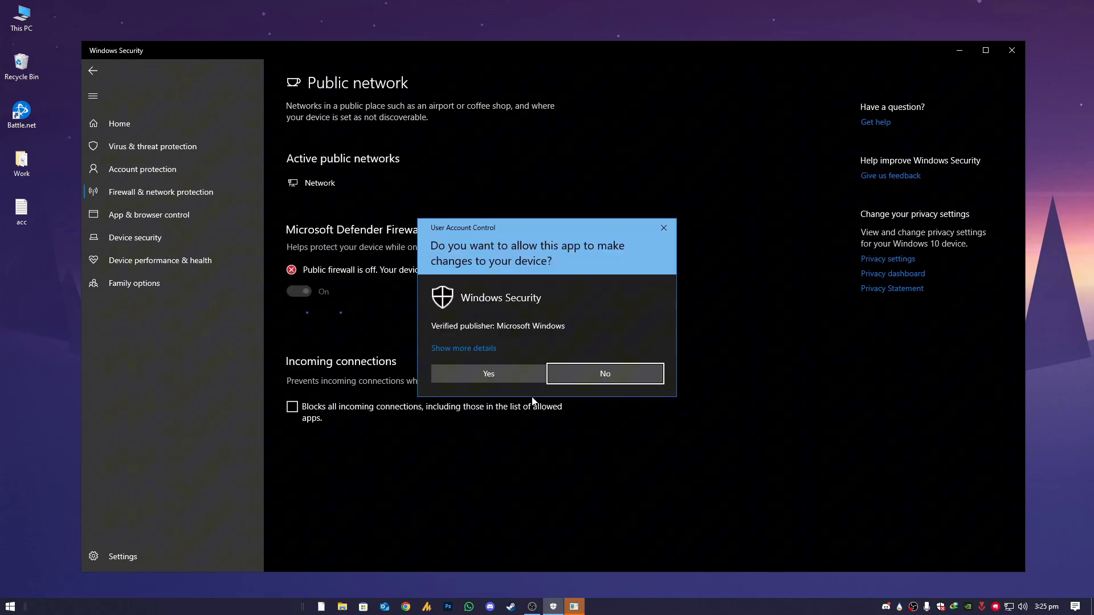
left_click(487, 374)
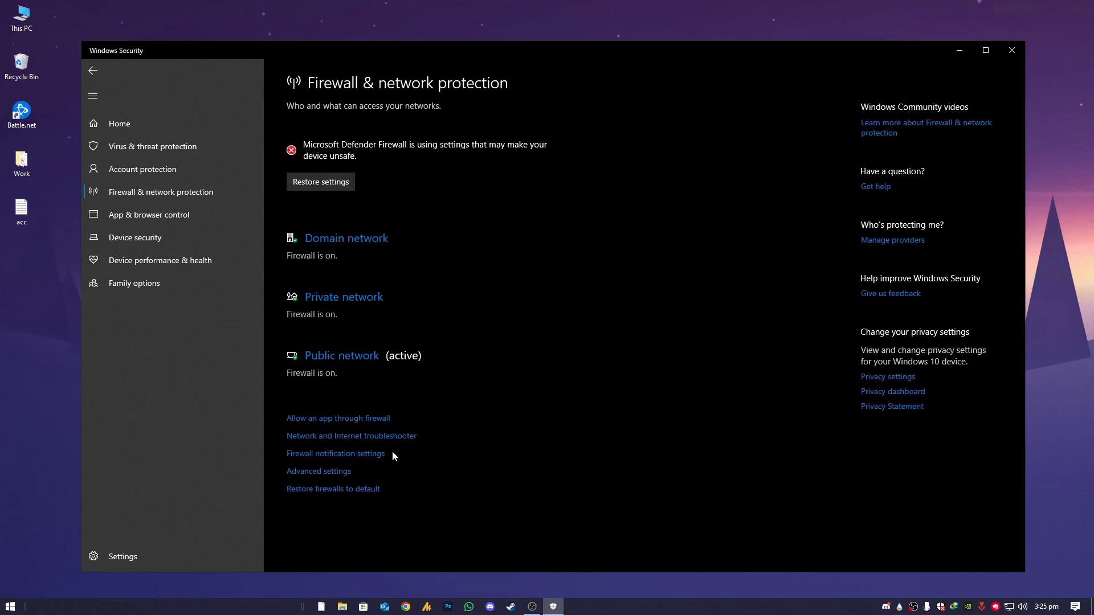
left_click(320, 181)
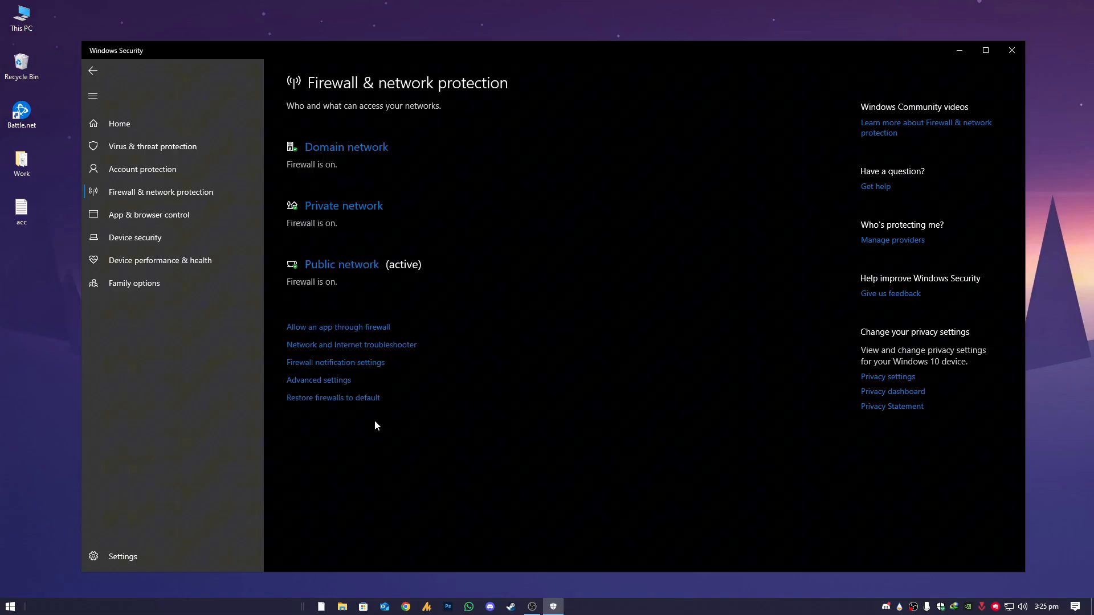
Try adding IDMan.exe through Allow another app, which reports it is already an exception
left_click(337, 326)
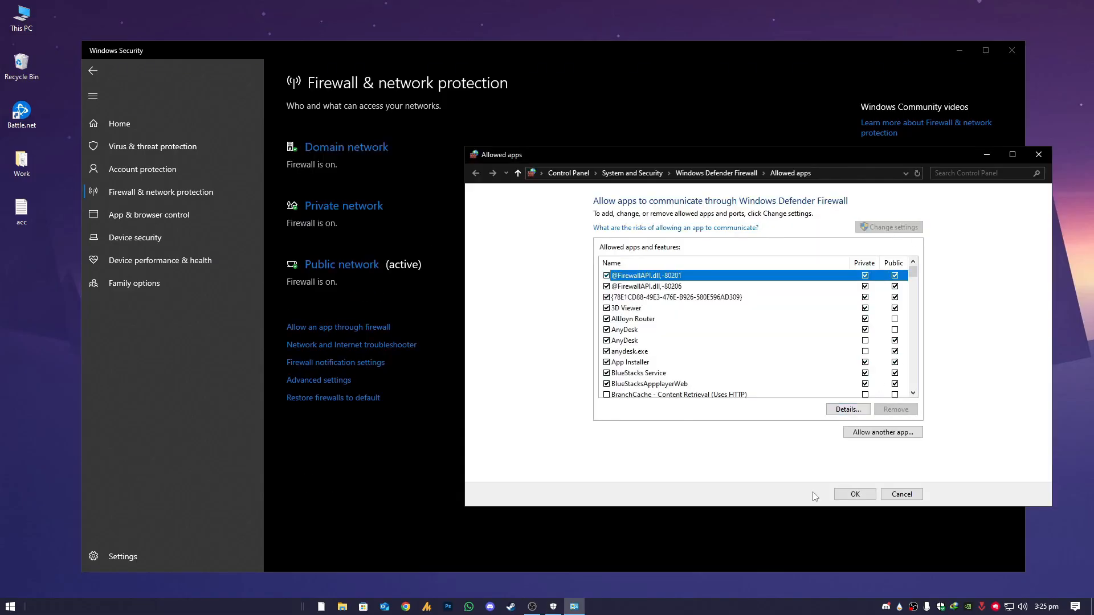
left_click(882, 432)
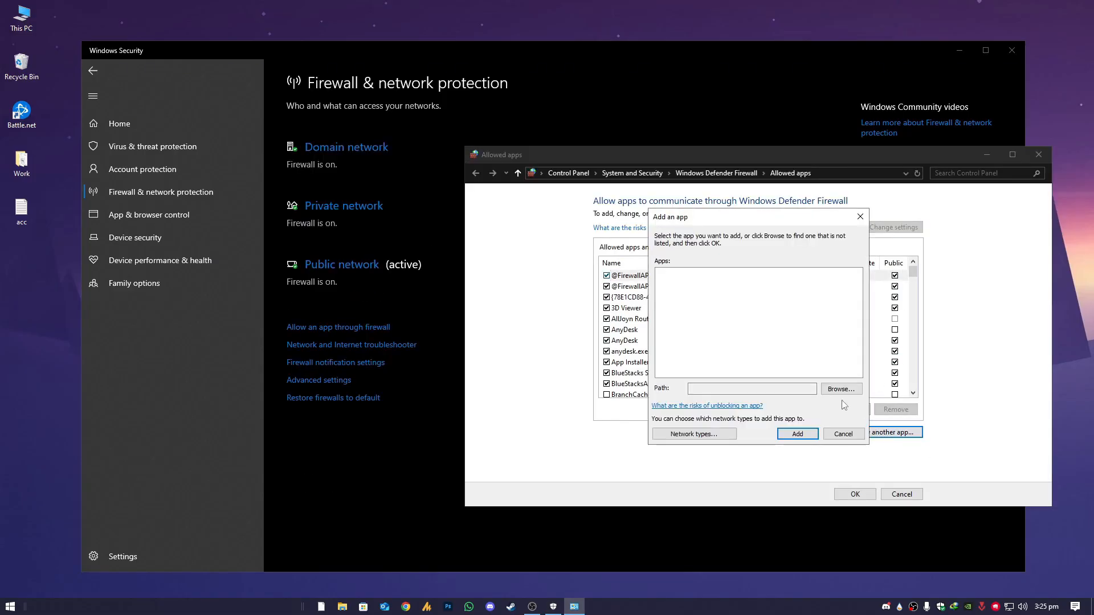
left_click(839, 388)
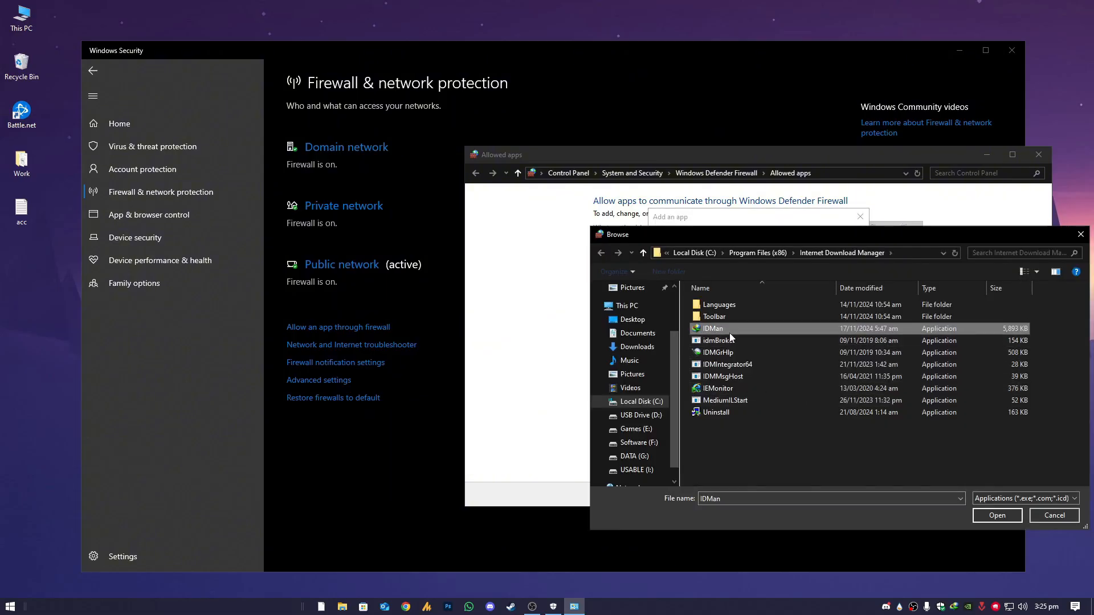
left_click(996, 514)
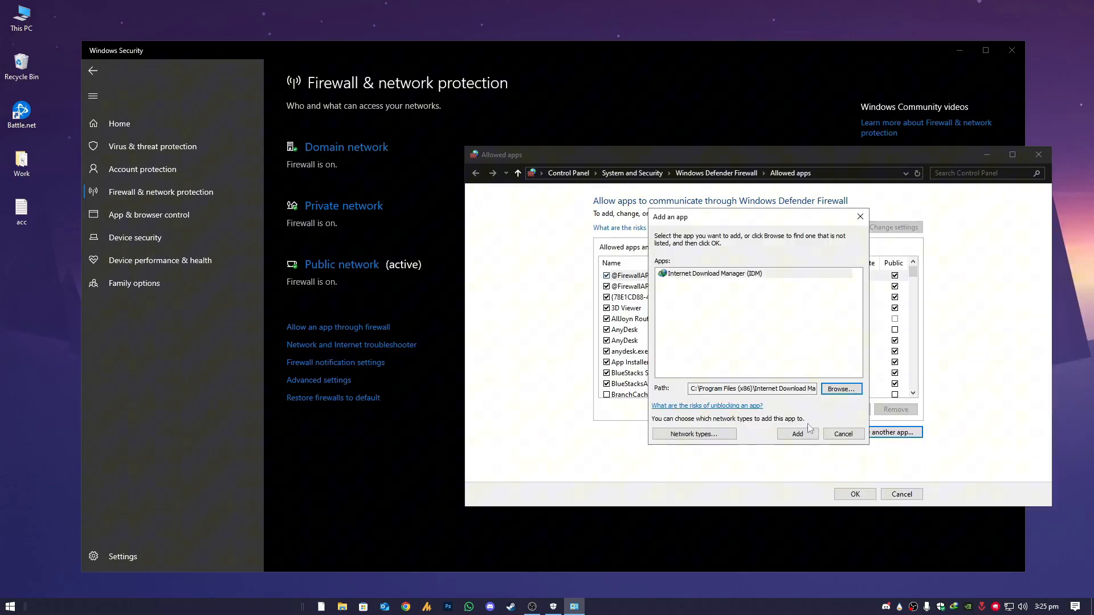
left_click(796, 433)
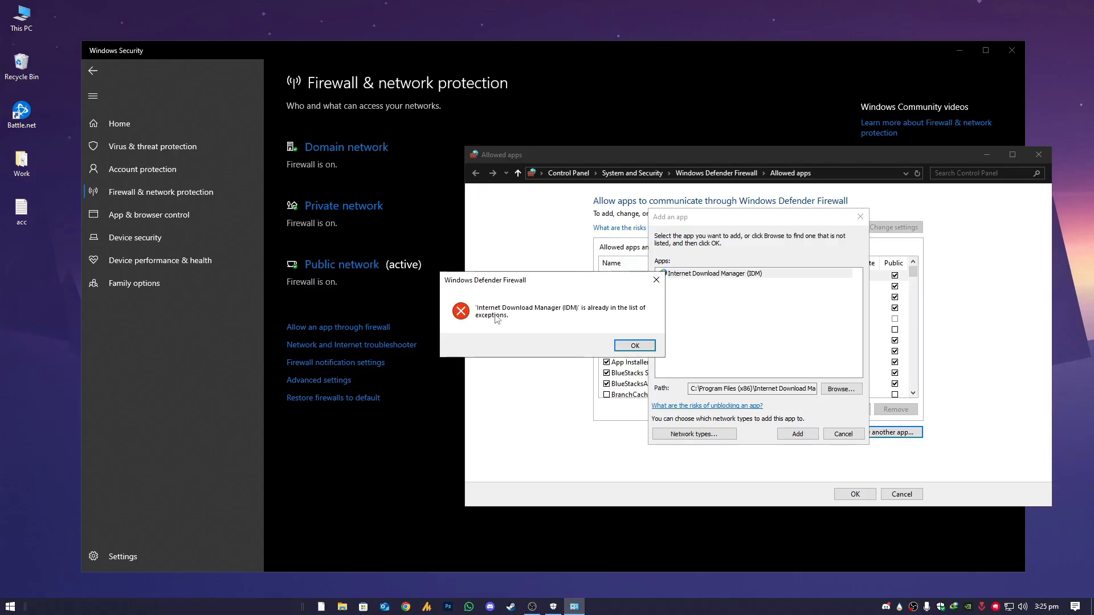
mouse_move(544, 289)
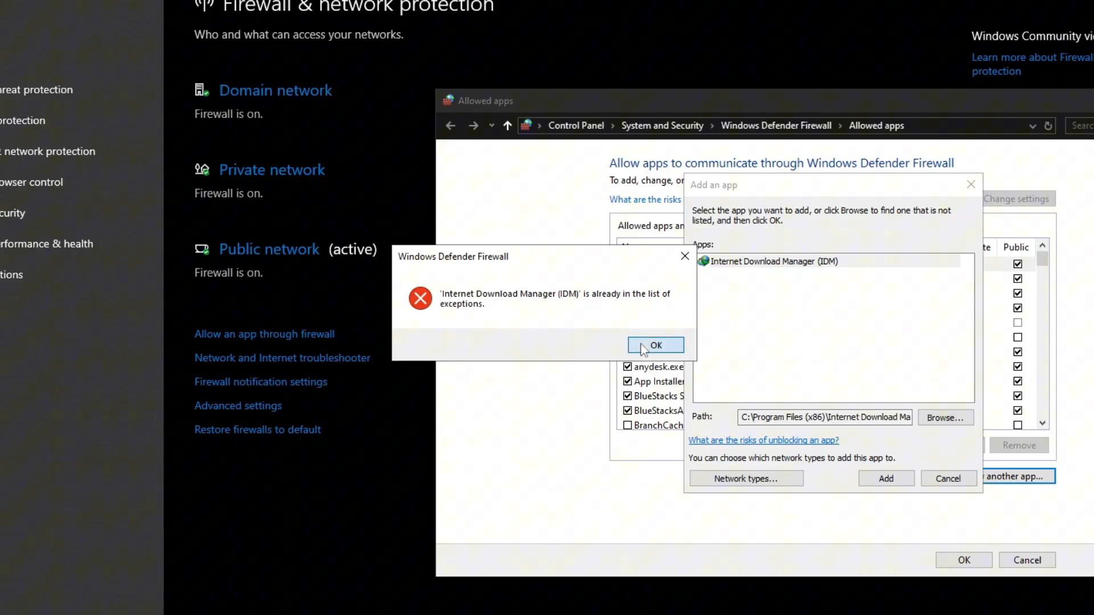
Dismiss the already-listed notice, tick Private for the second IDM entry, and confirm with OK
left_click(655, 345)
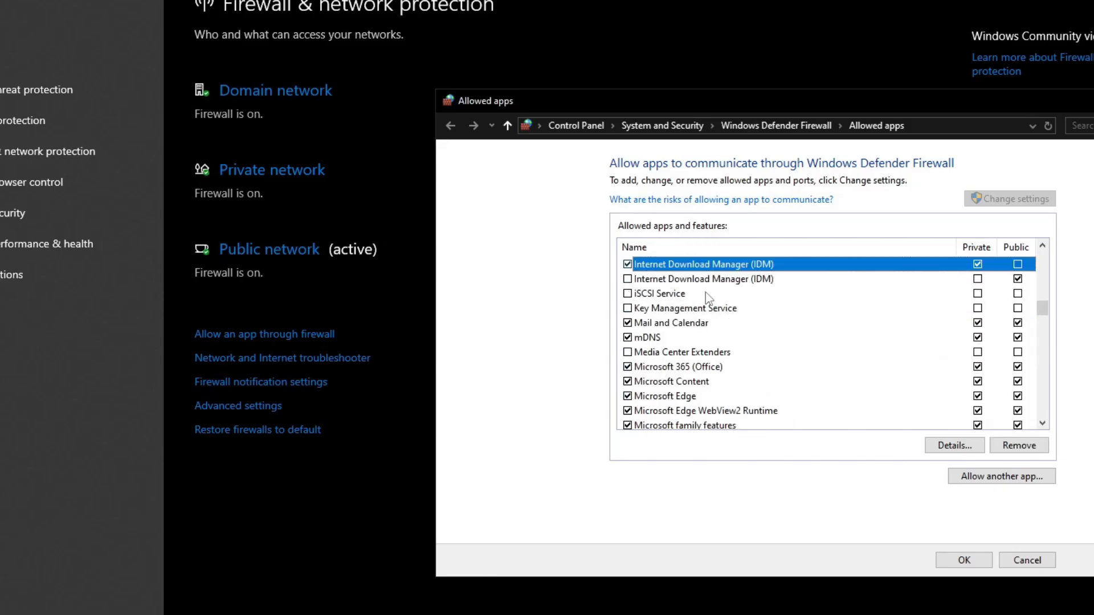
scroll("up", 3)
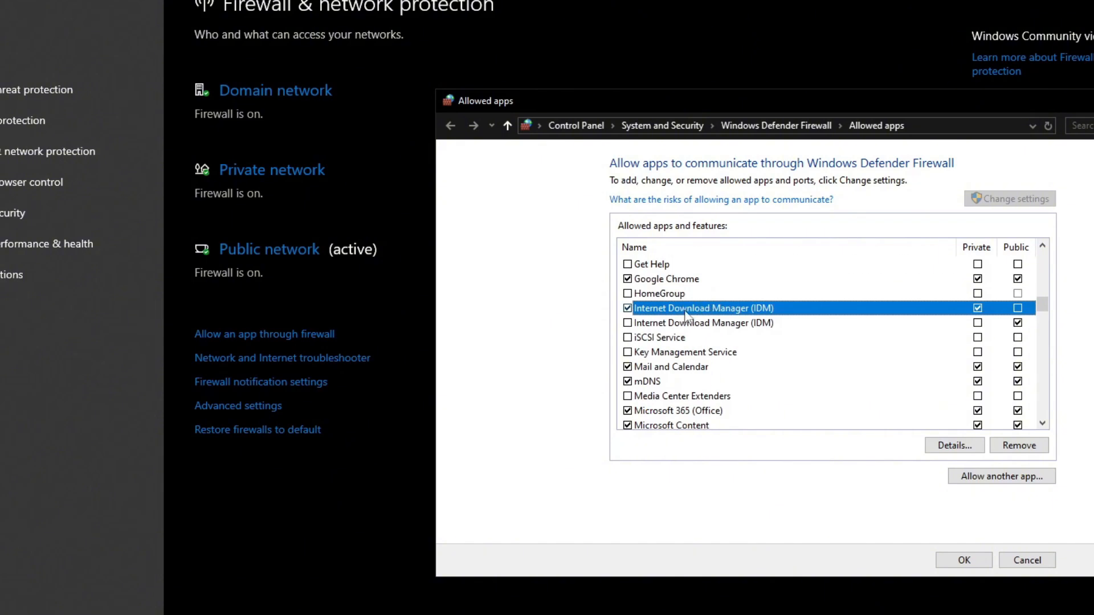
mouse_move(903, 314)
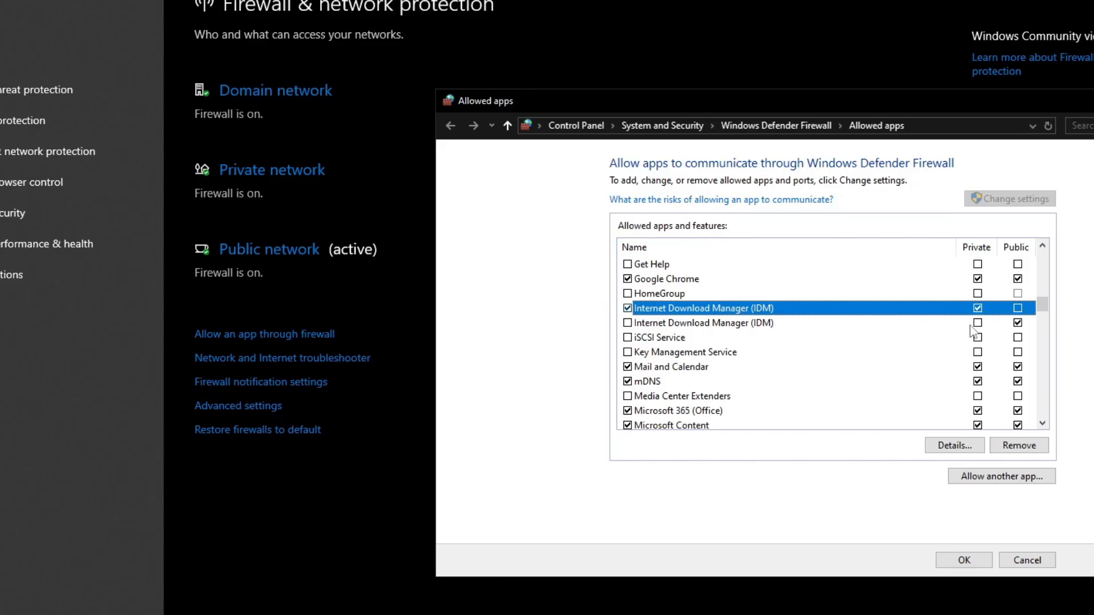
left_click(1016, 307)
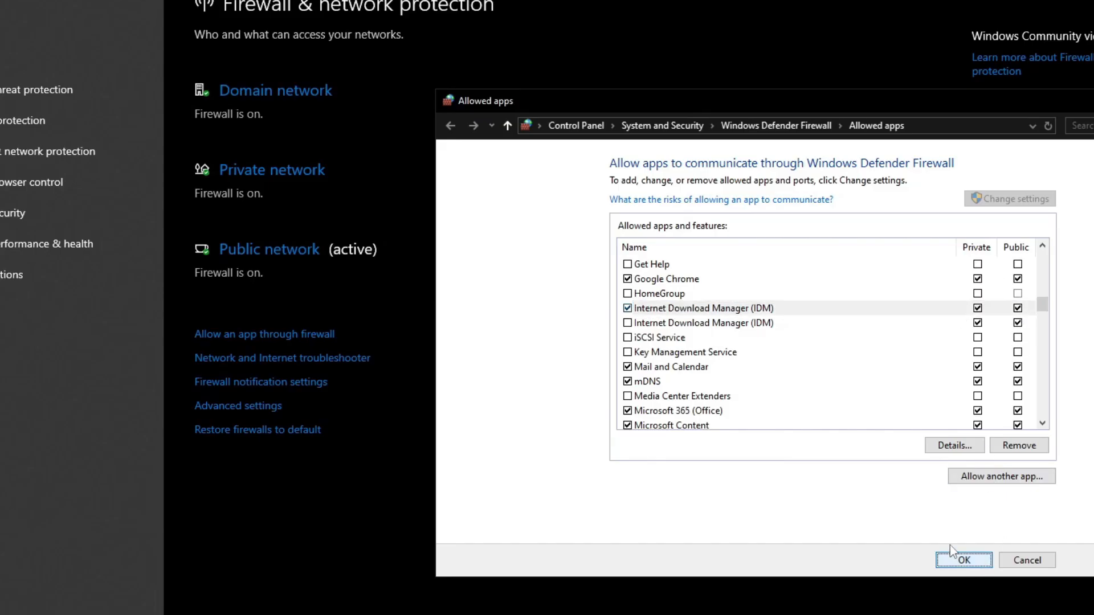
left_click(963, 559)
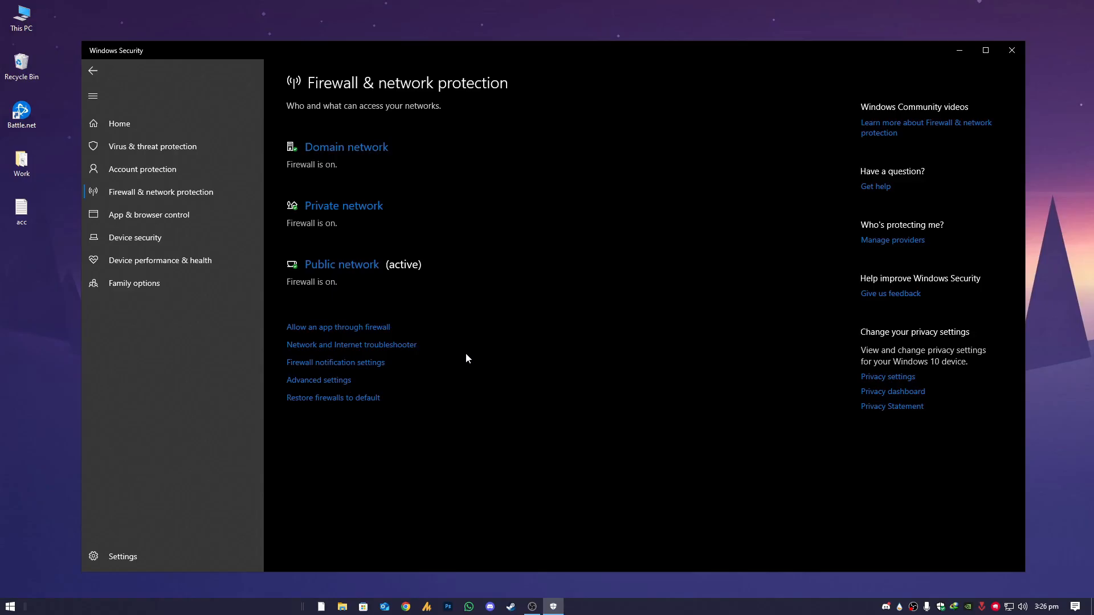
Open Advanced settings, show Inbound Rules, select the first IDM rule and maximize the window
left_click(318, 380)
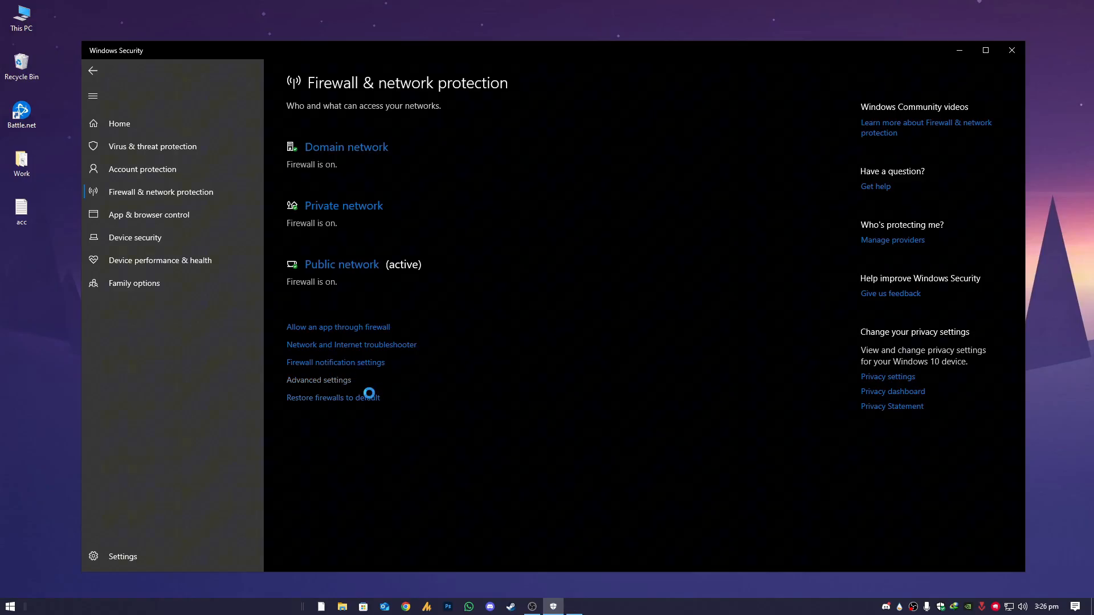
left_click(318, 379)
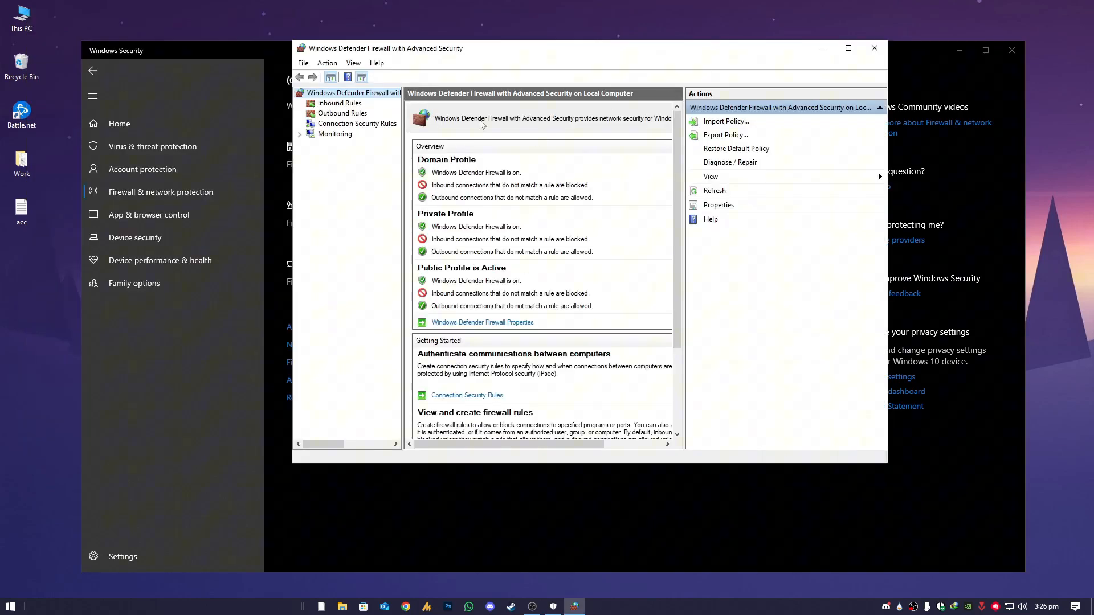
left_click(339, 104)
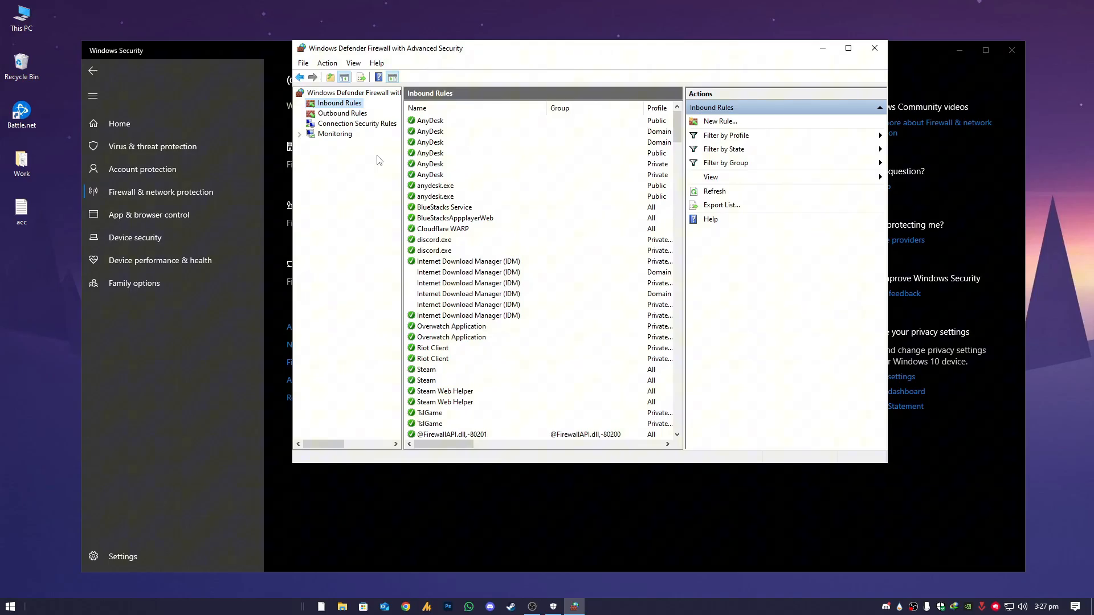
left_click(468, 261)
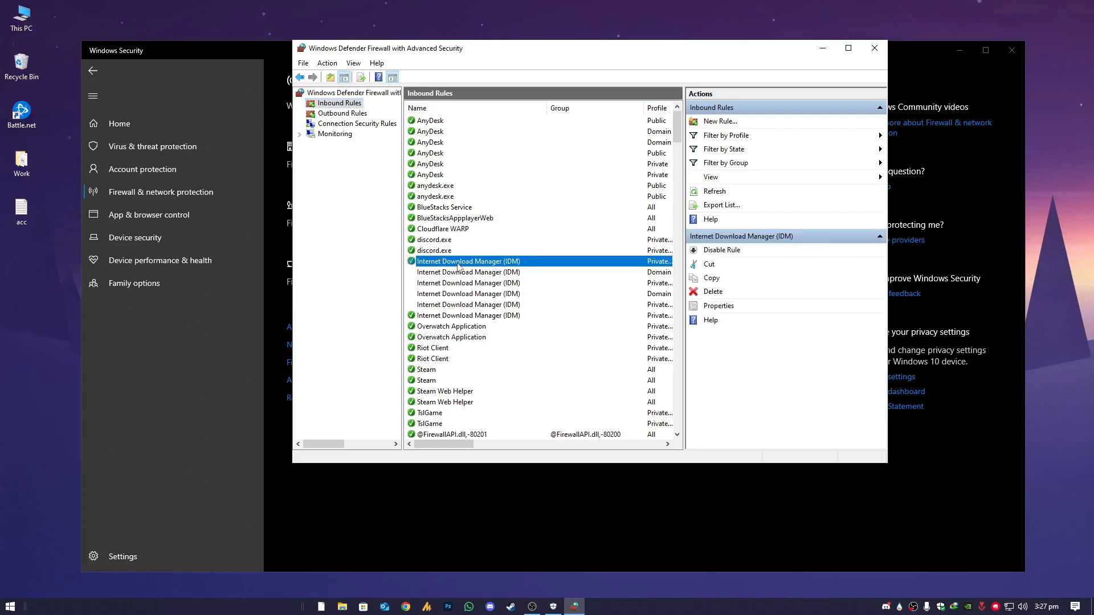
left_click(468, 272)
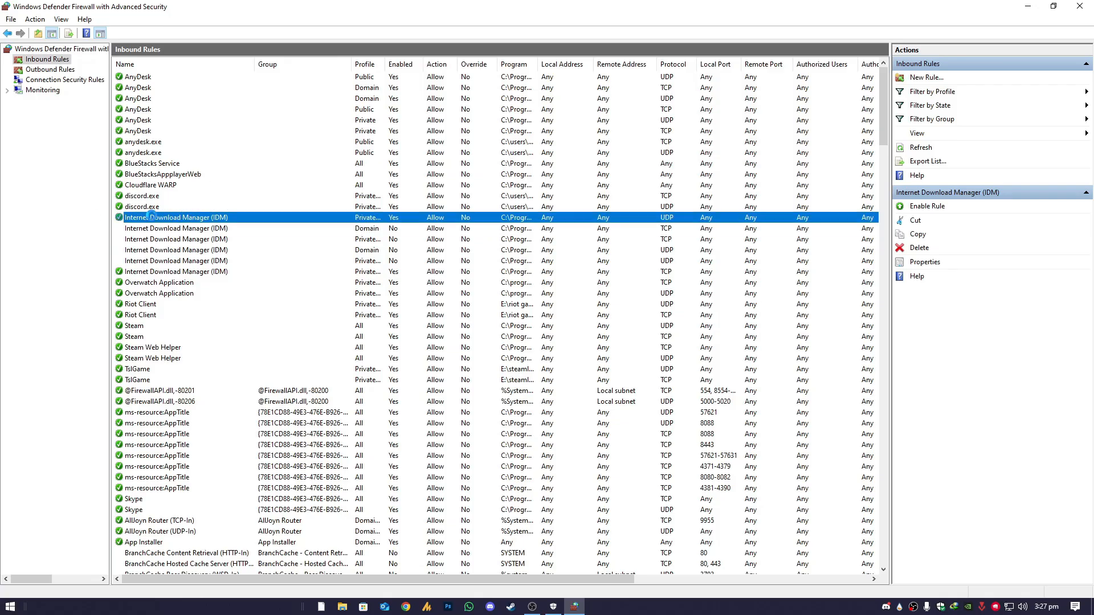
left_click(50, 68)
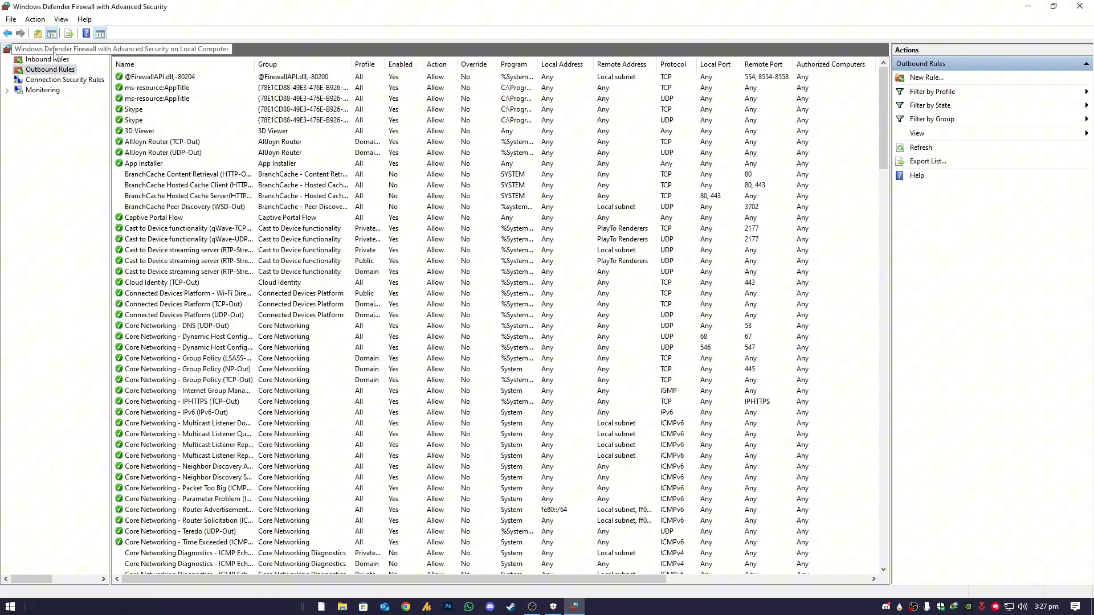
left_click(46, 59)
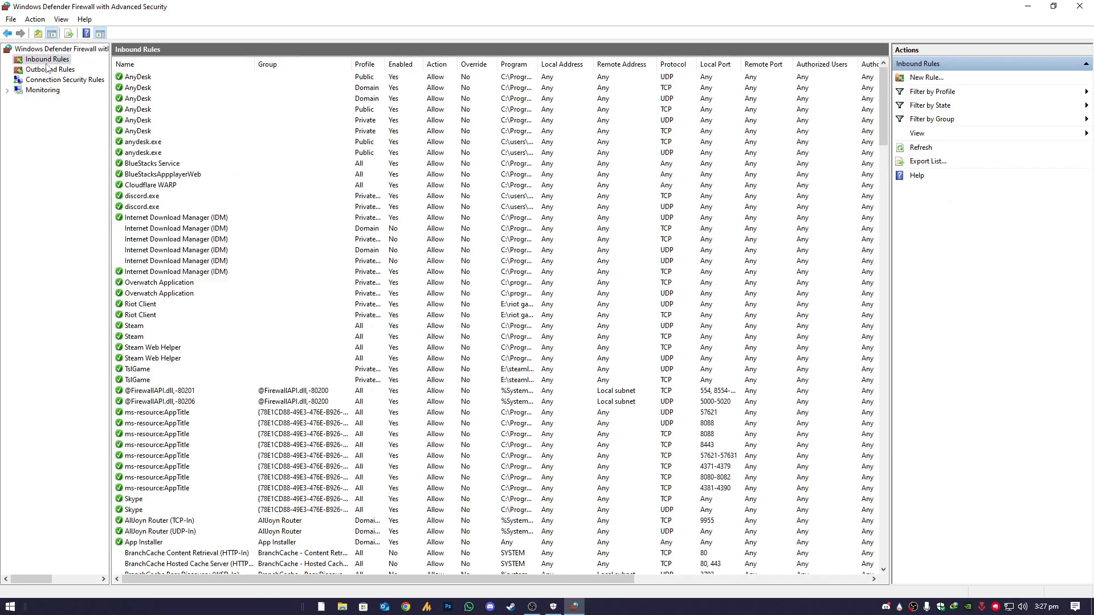
left_click(176, 217)
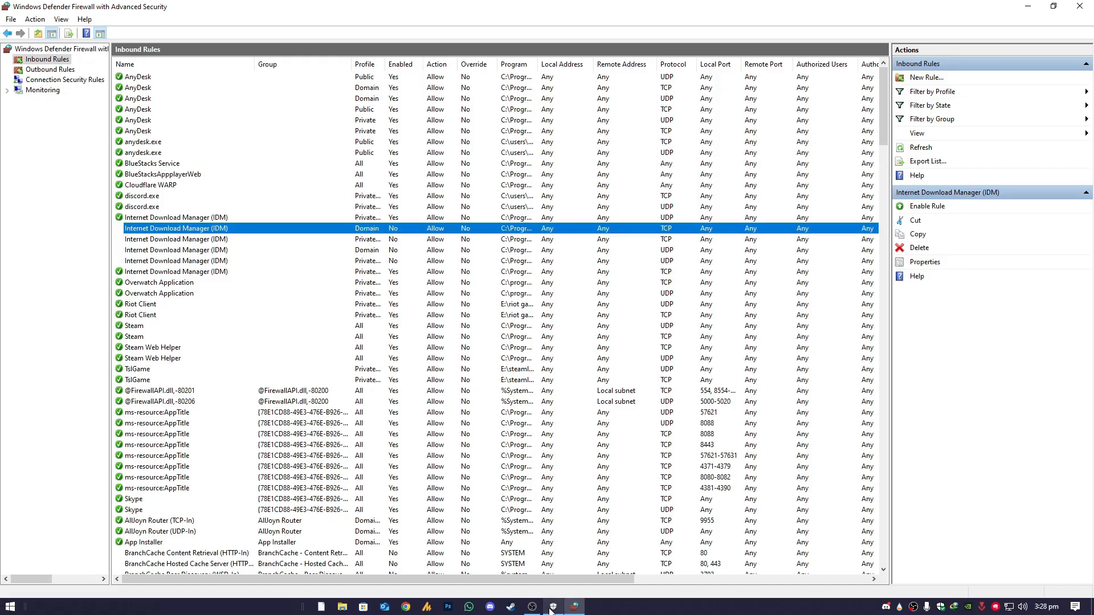
left_click(532, 606)
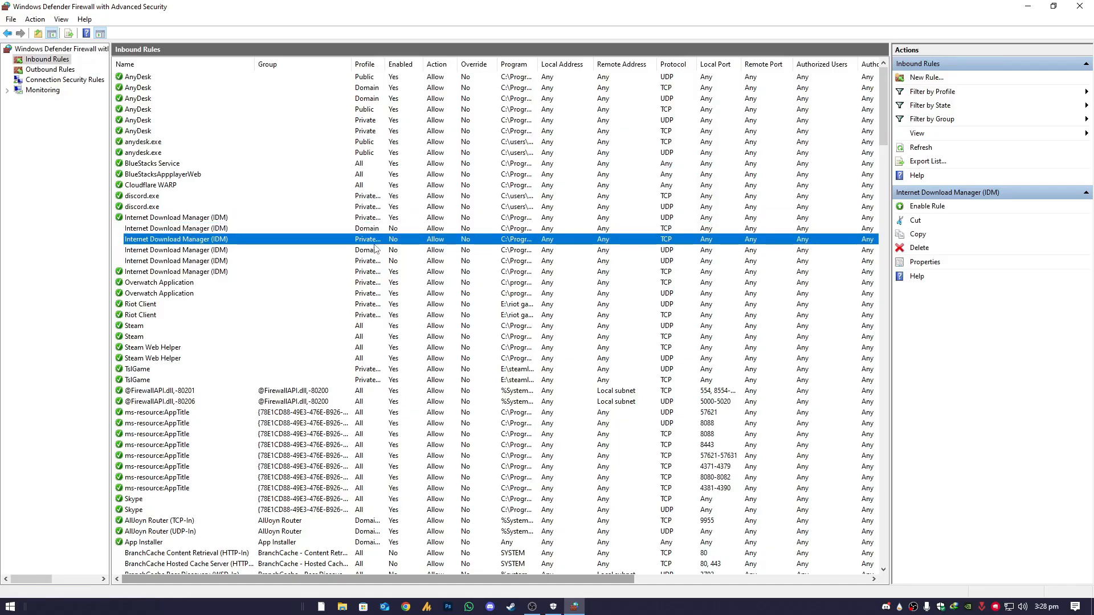
left_click(176, 260)
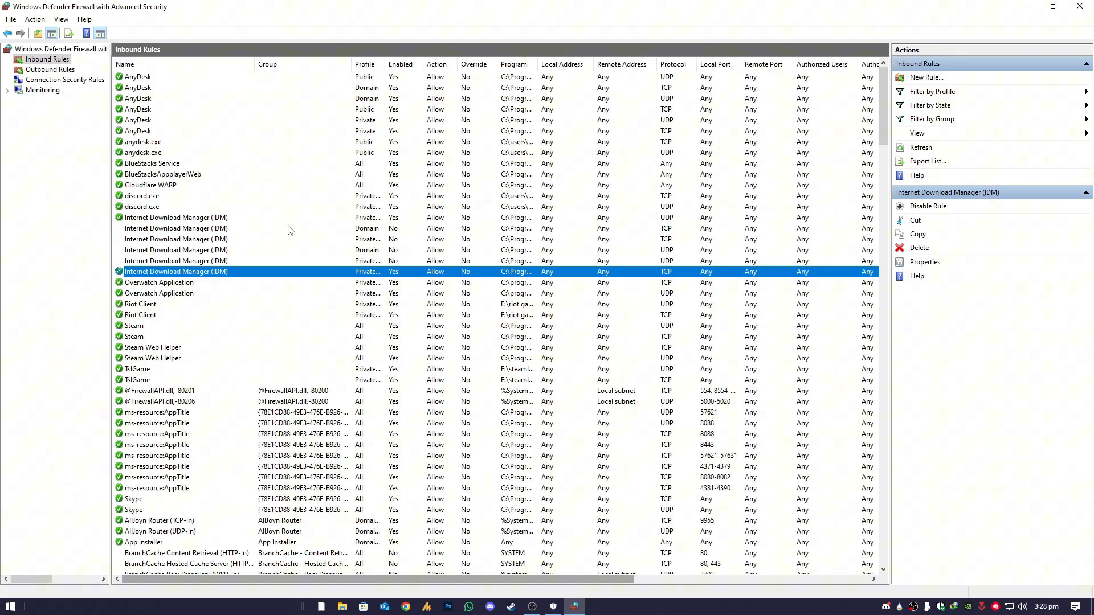
Enable the Domain-only IDM inbound rule and extend it to the Private and Public profiles
left_click(924, 262)
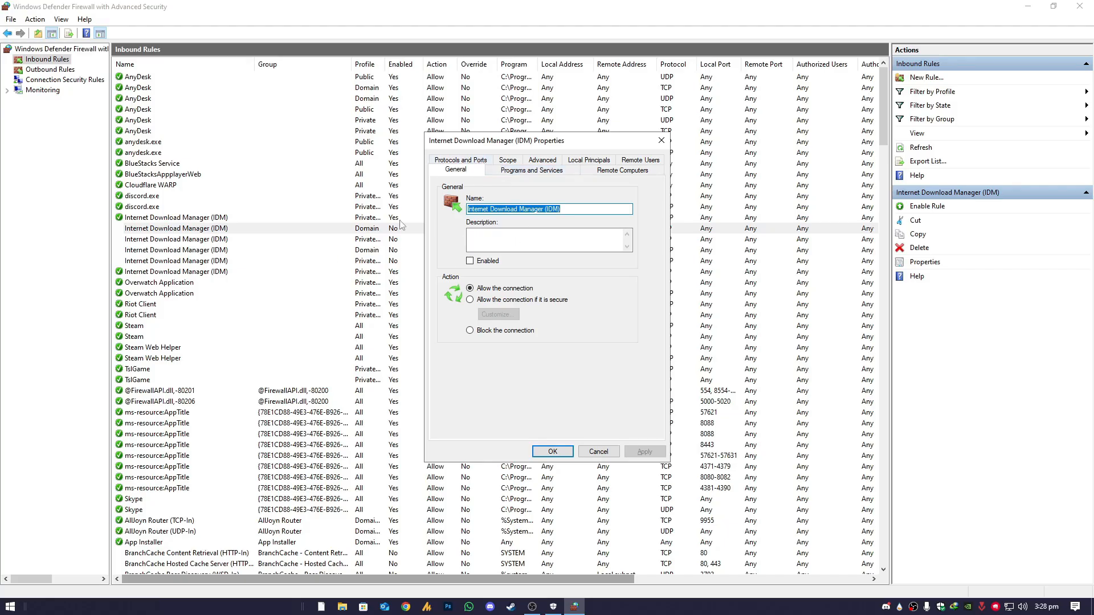
mouse_move(472, 177)
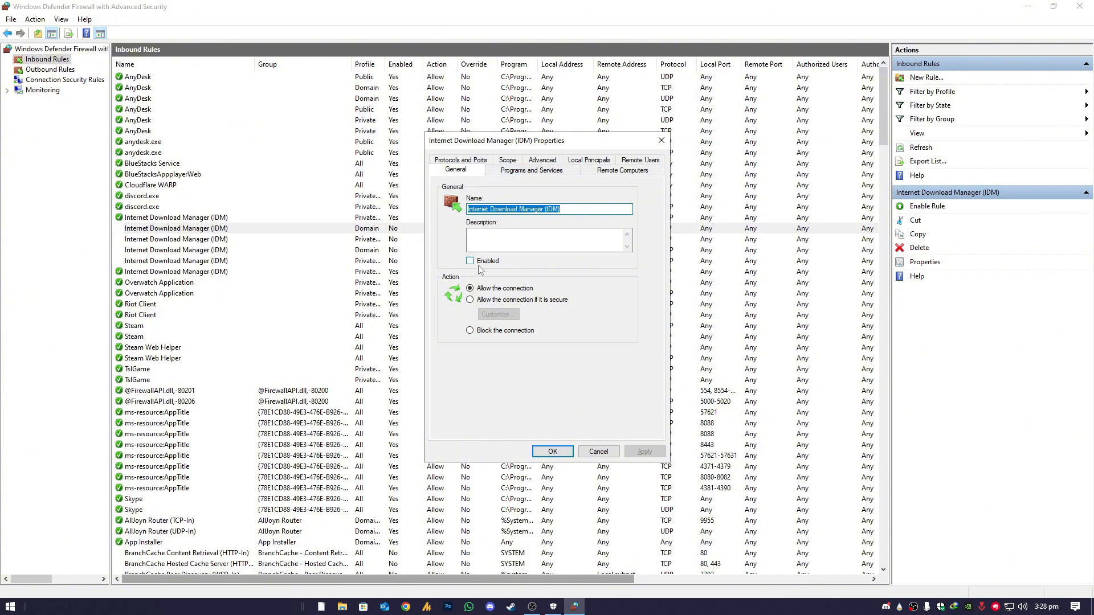
left_click(470, 261)
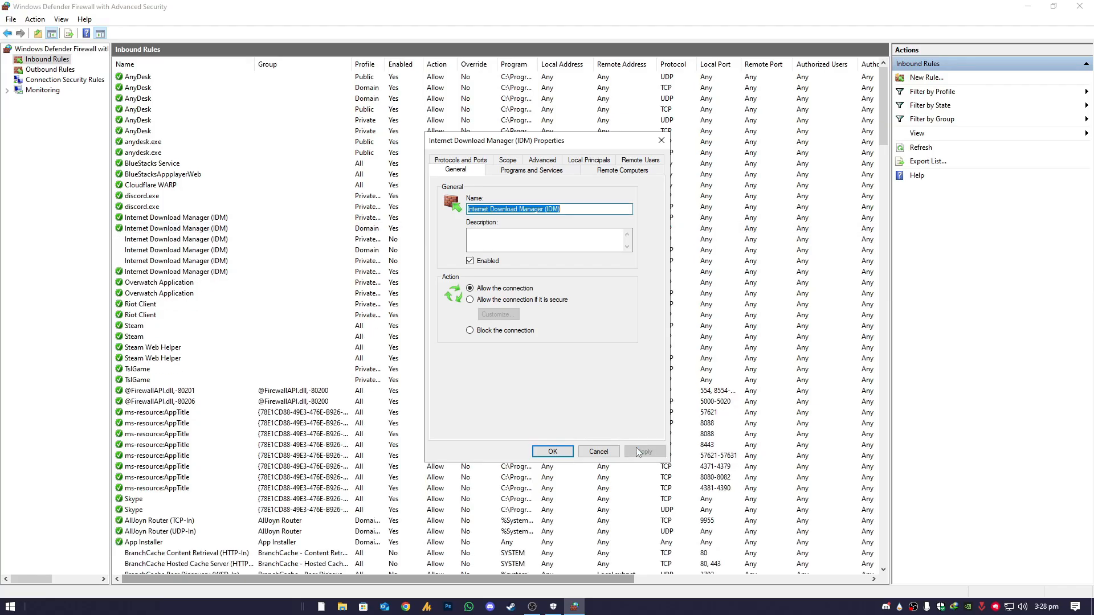
left_click(460, 170)
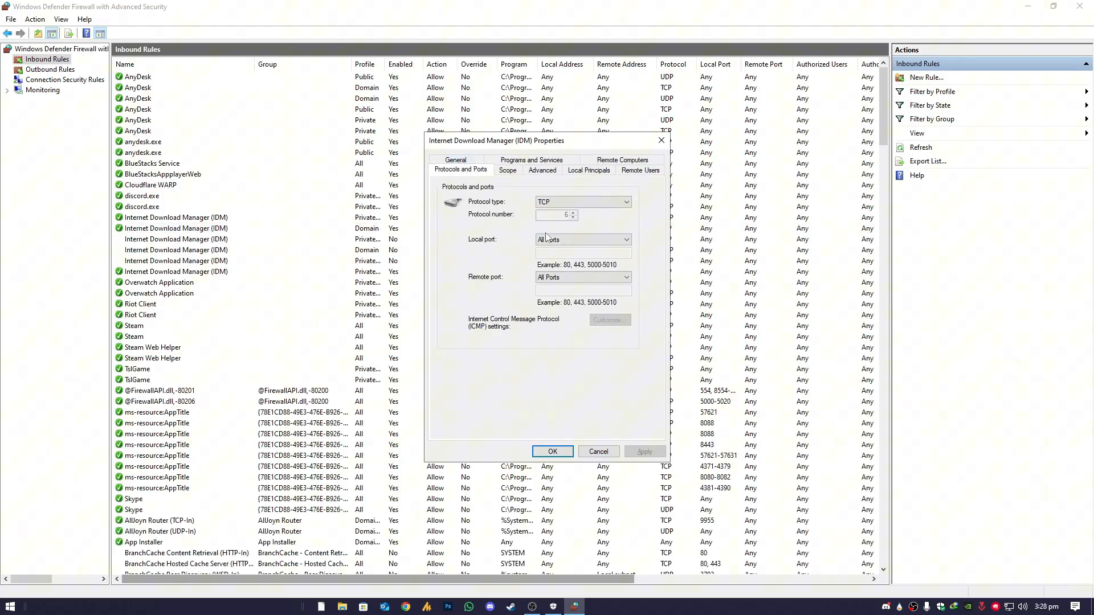
left_click(507, 170)
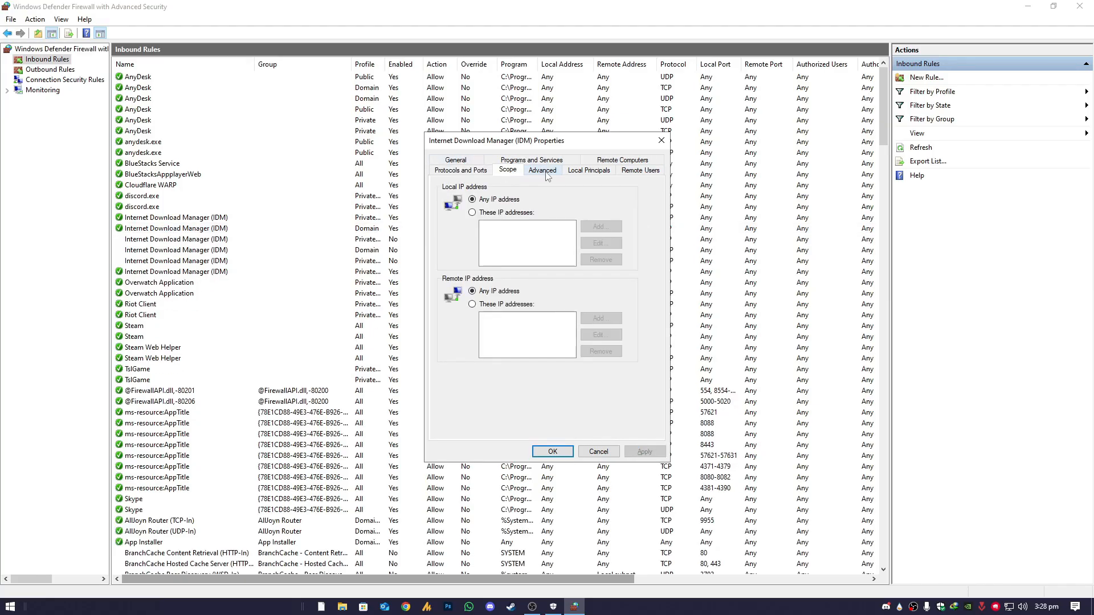
left_click(541, 170)
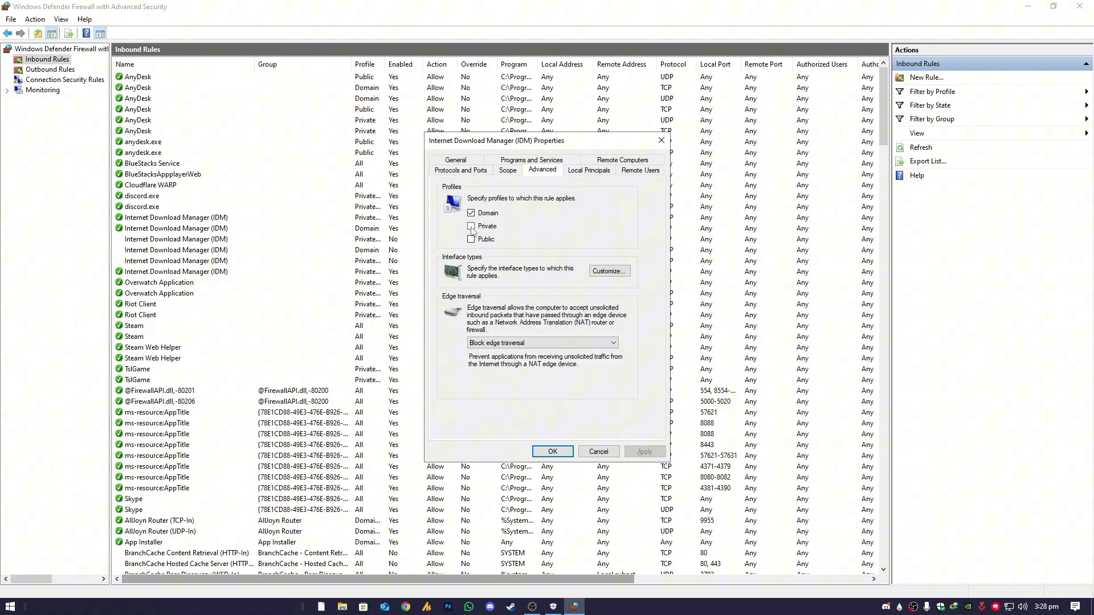
left_click(471, 225)
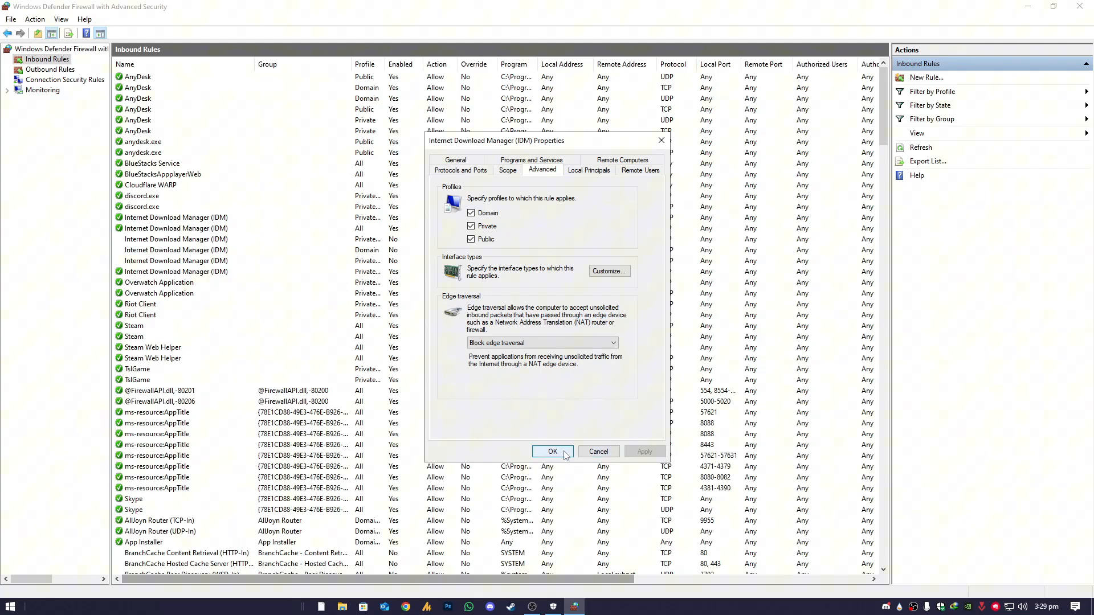
left_click(552, 451)
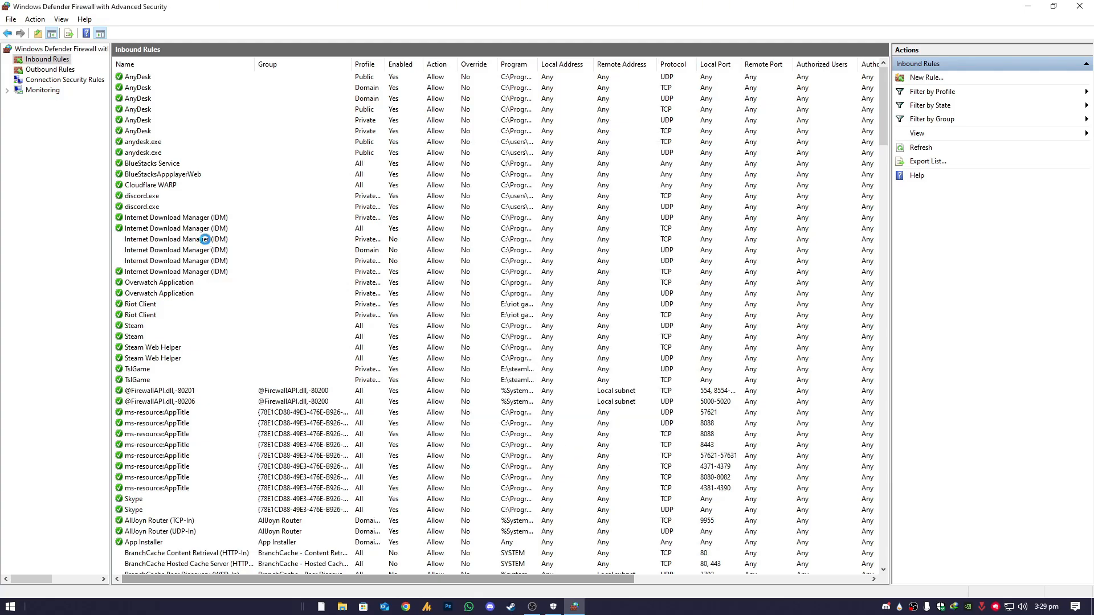
Add the Public profile to the next disabled IDM inbound rule and confirm
double_click(176, 239)
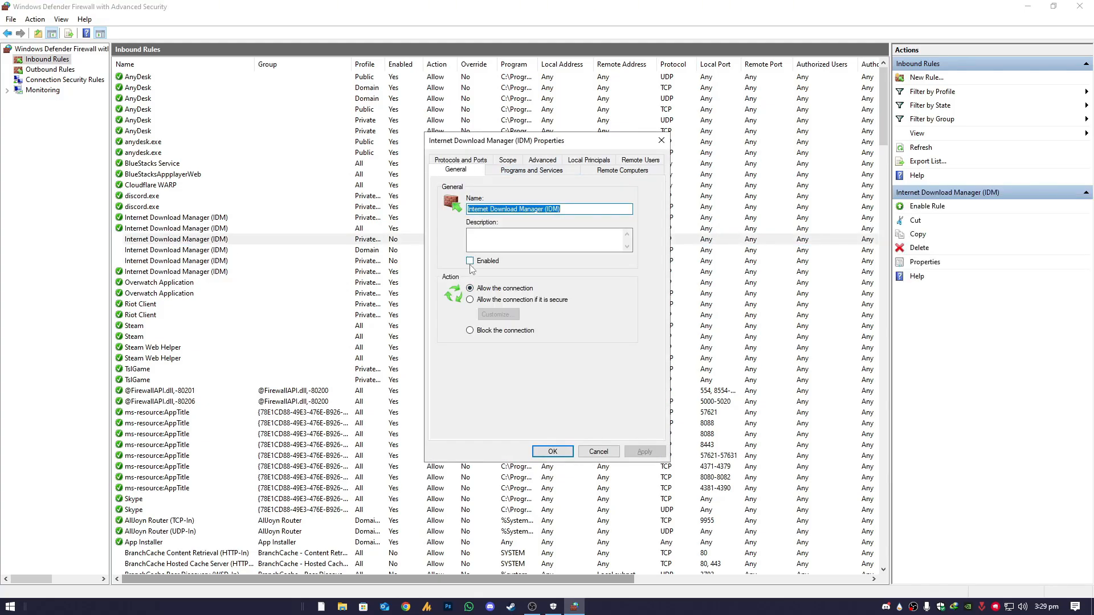
left_click(620, 170)
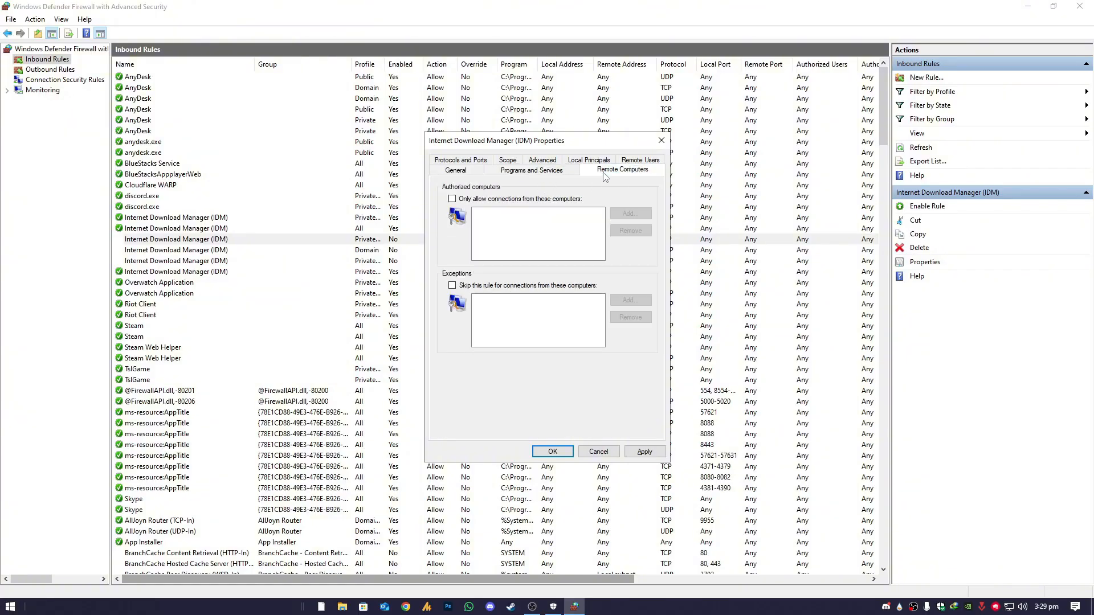
left_click(507, 169)
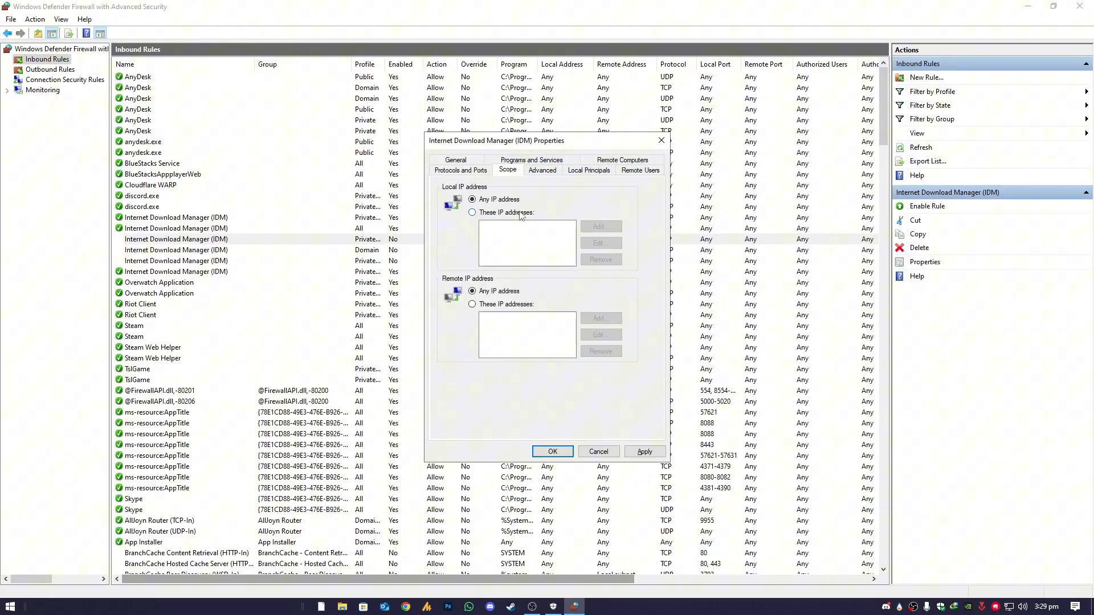
left_click(542, 170)
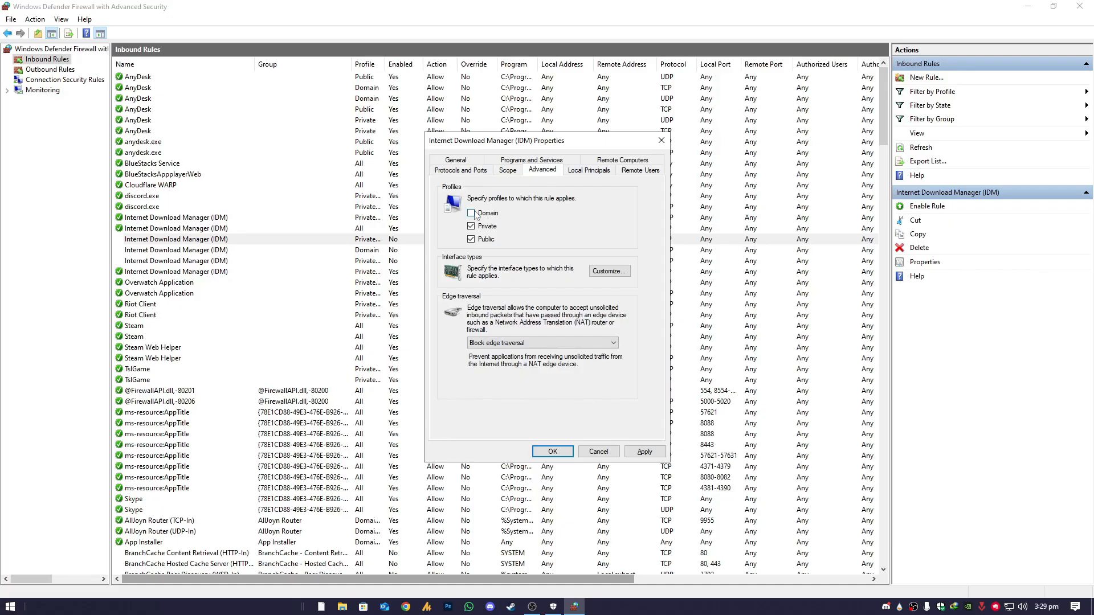
left_click(472, 212)
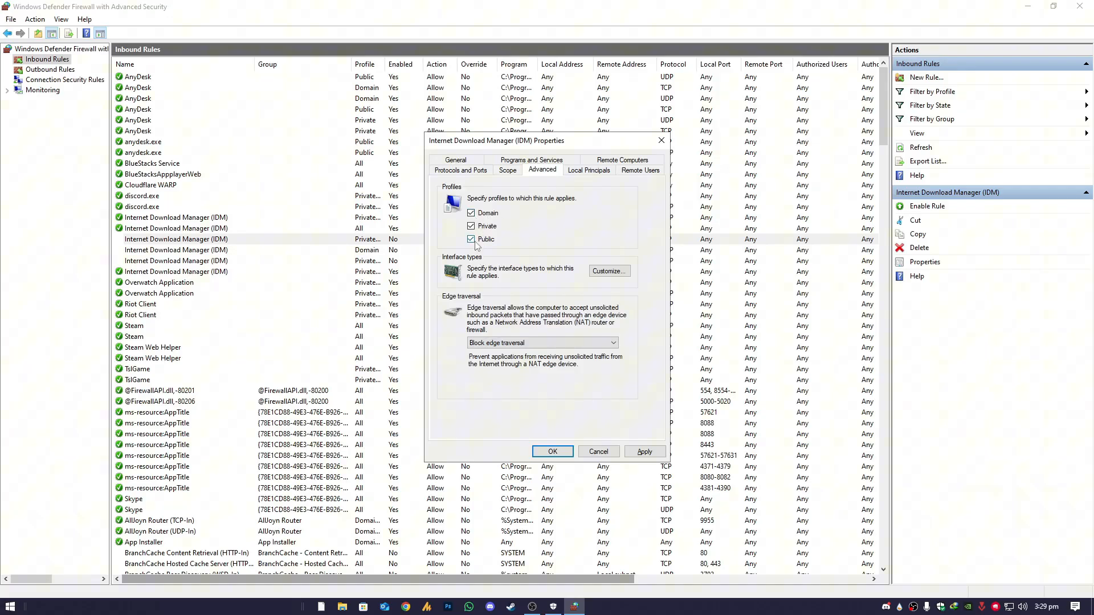
left_click(552, 451)
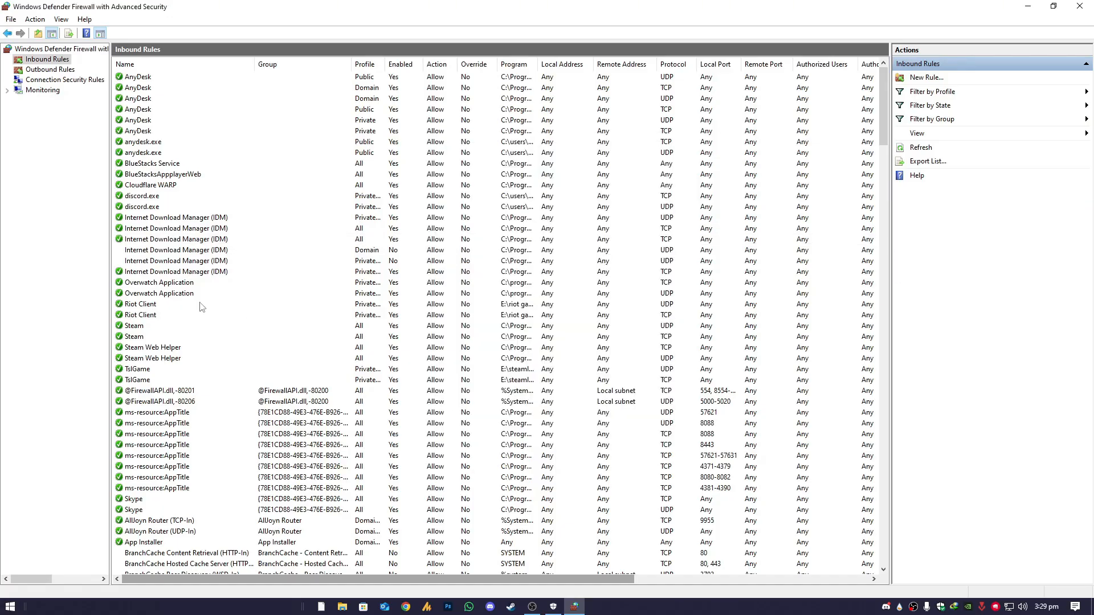
Turn on the other Domain-only IDM rule and add the Domain profile to the second rule
double_click(176, 250)
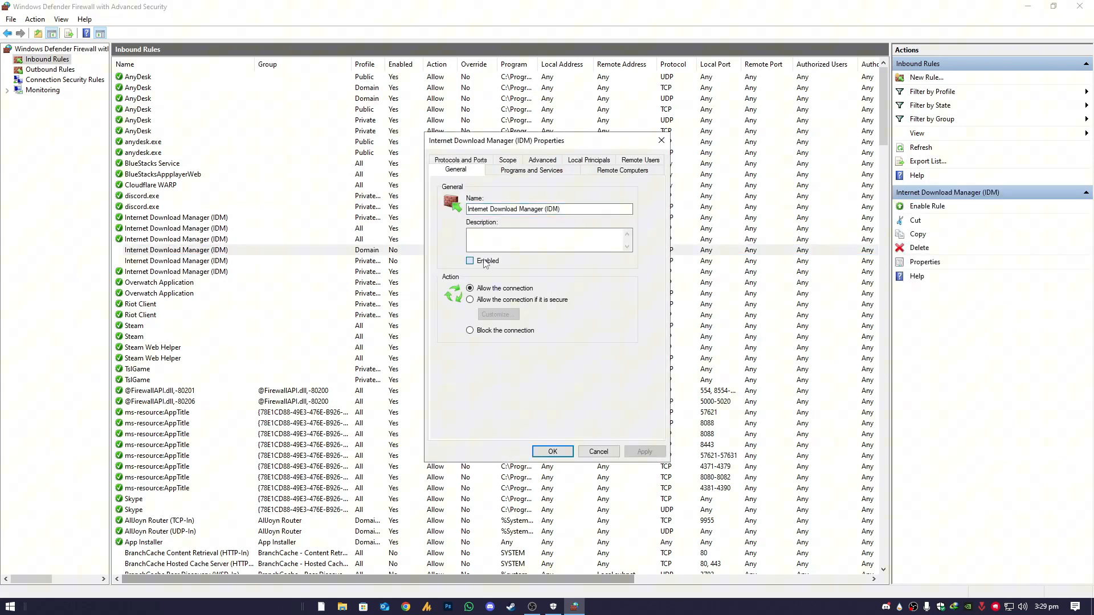
left_click(507, 170)
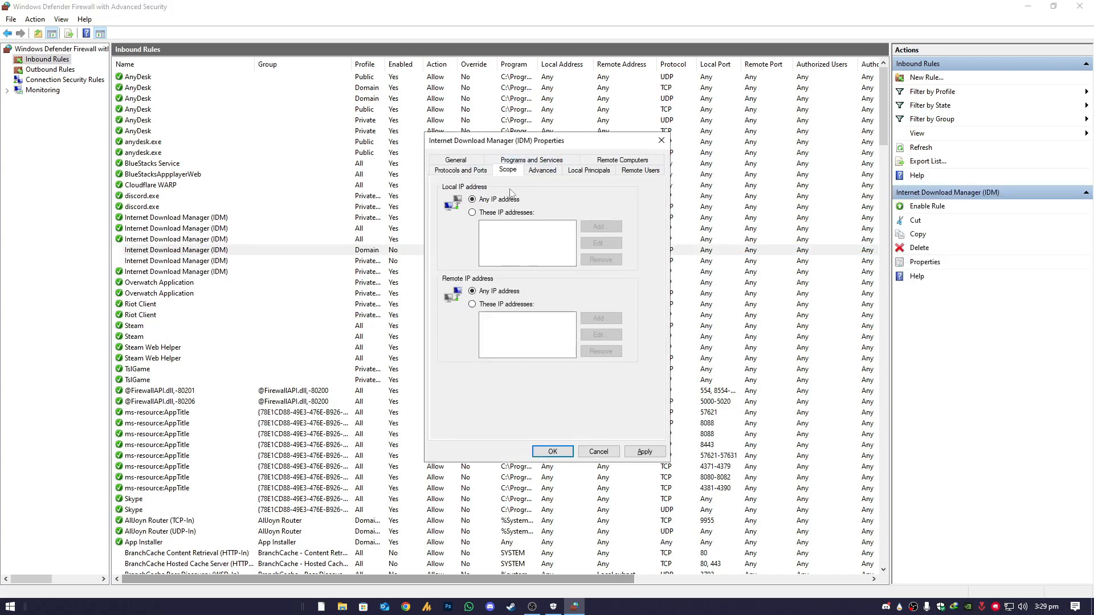
left_click(542, 170)
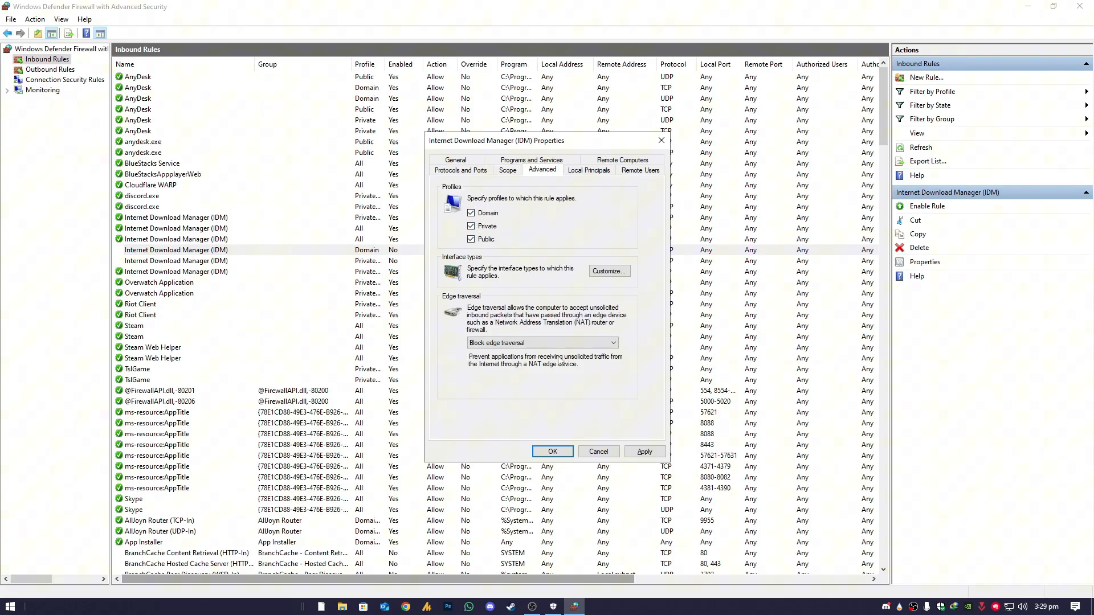
left_click(454, 170)
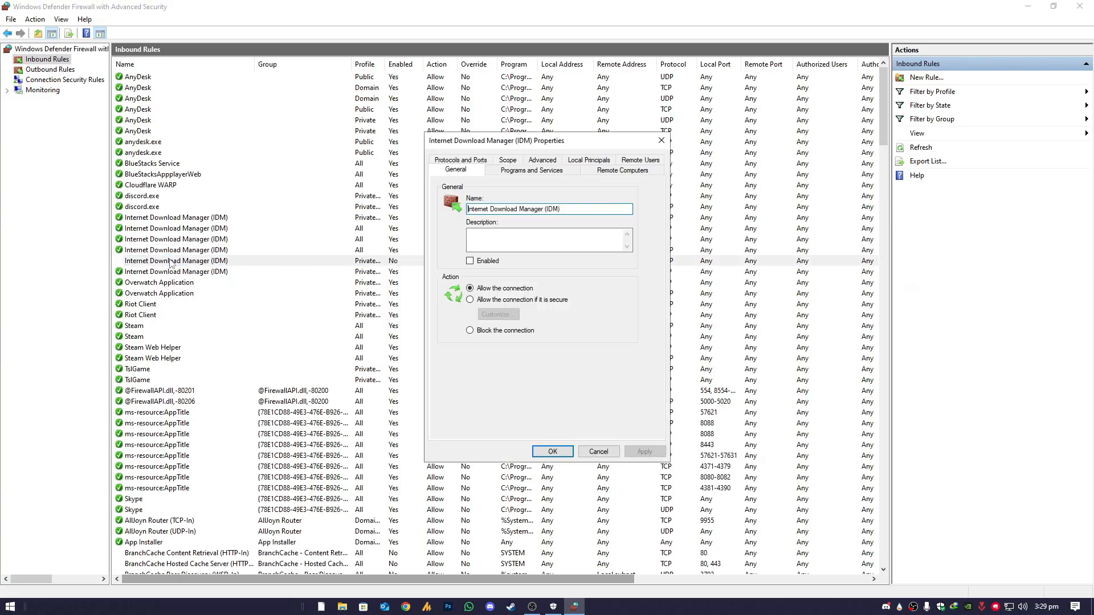
left_click(531, 170)
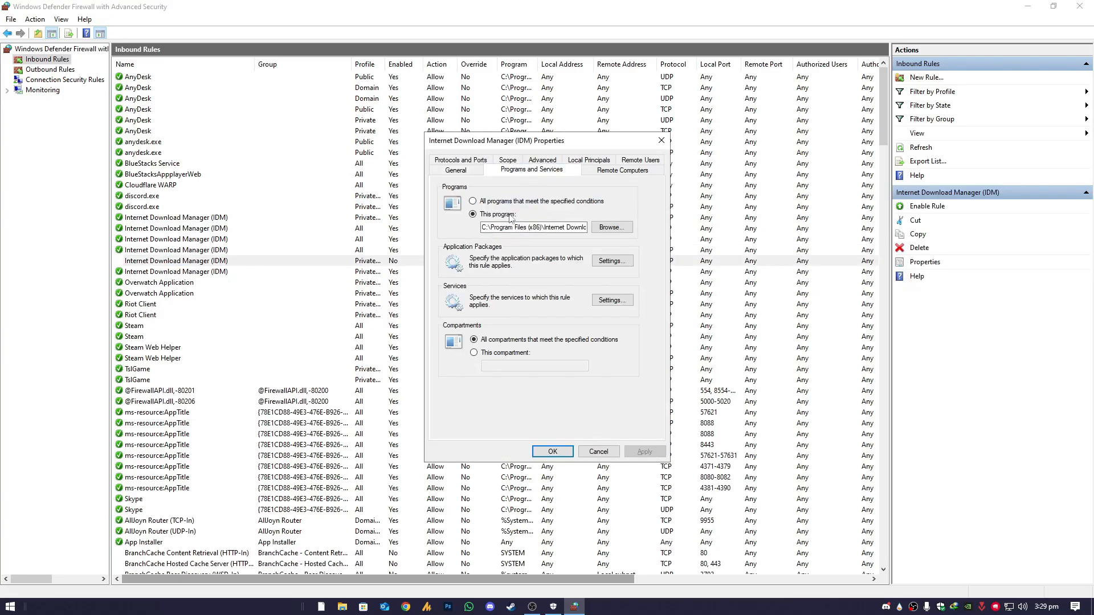
left_click(541, 169)
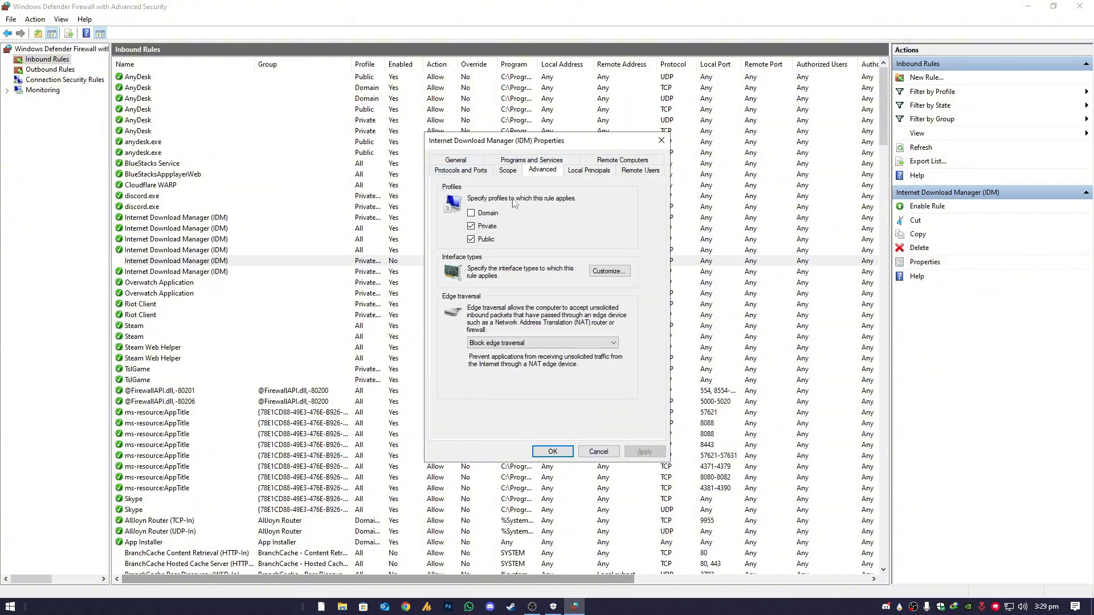
left_click(472, 213)
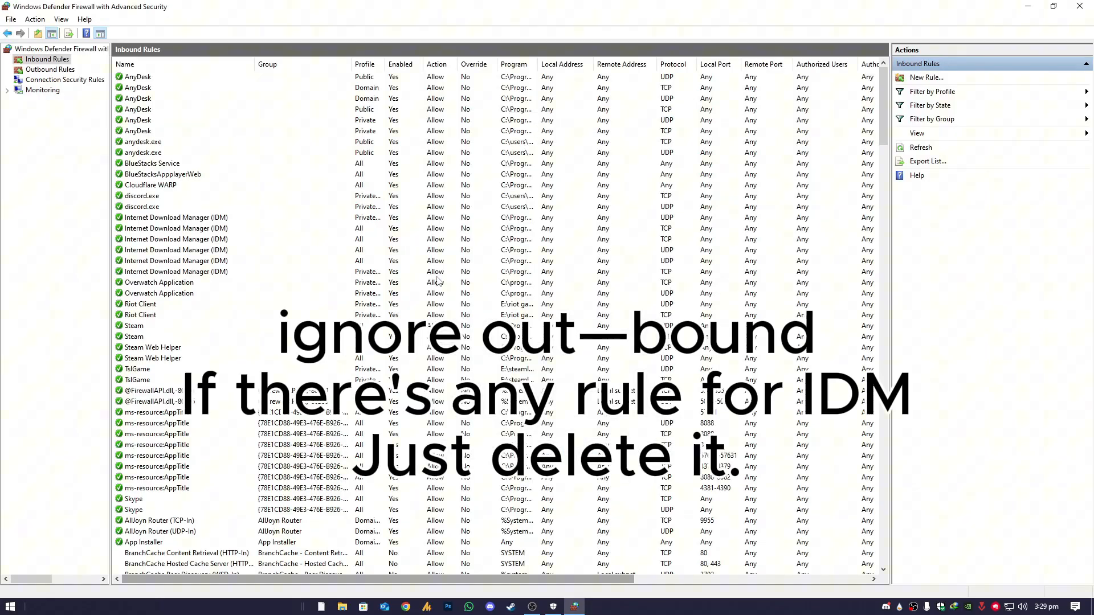
In File Explorer, browse through C: to Program Files (x86) and bring up IDMan's file actions
left_click(1026, 6)
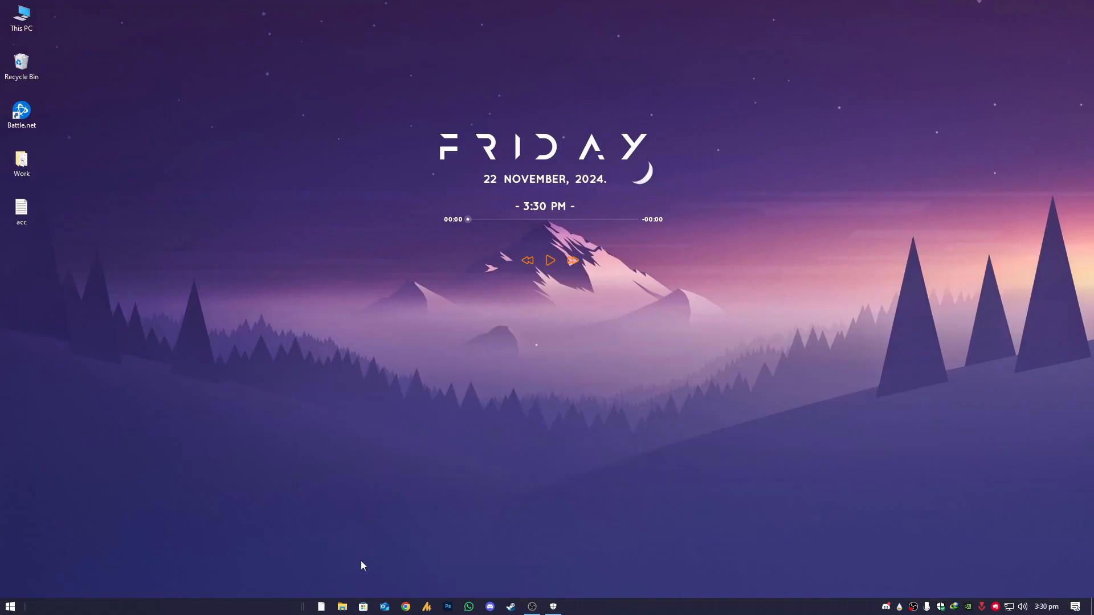
left_click(342, 606)
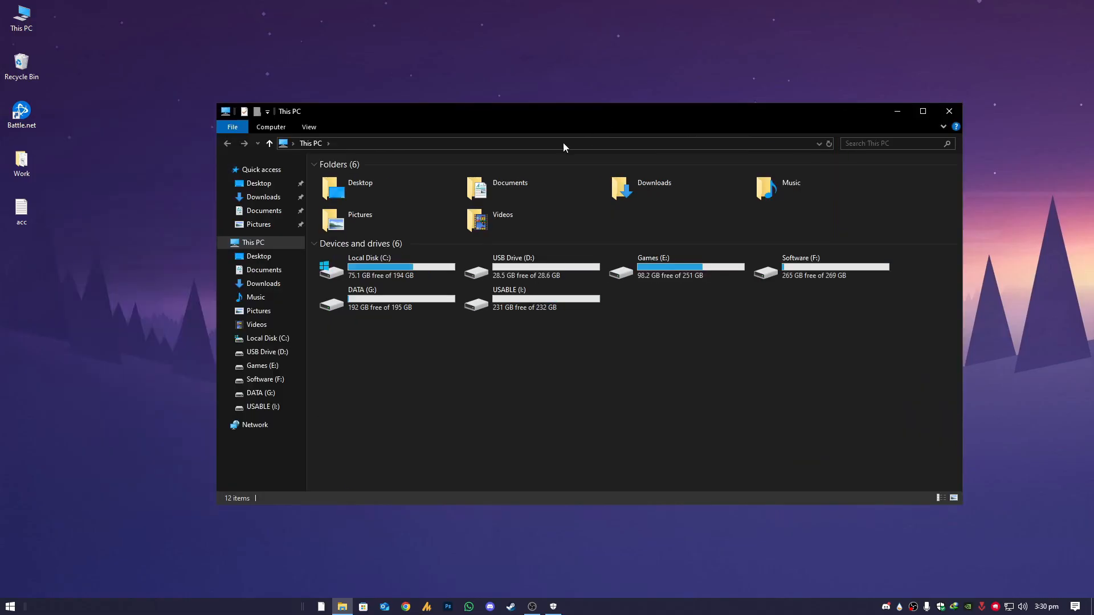
double_click(369, 266)
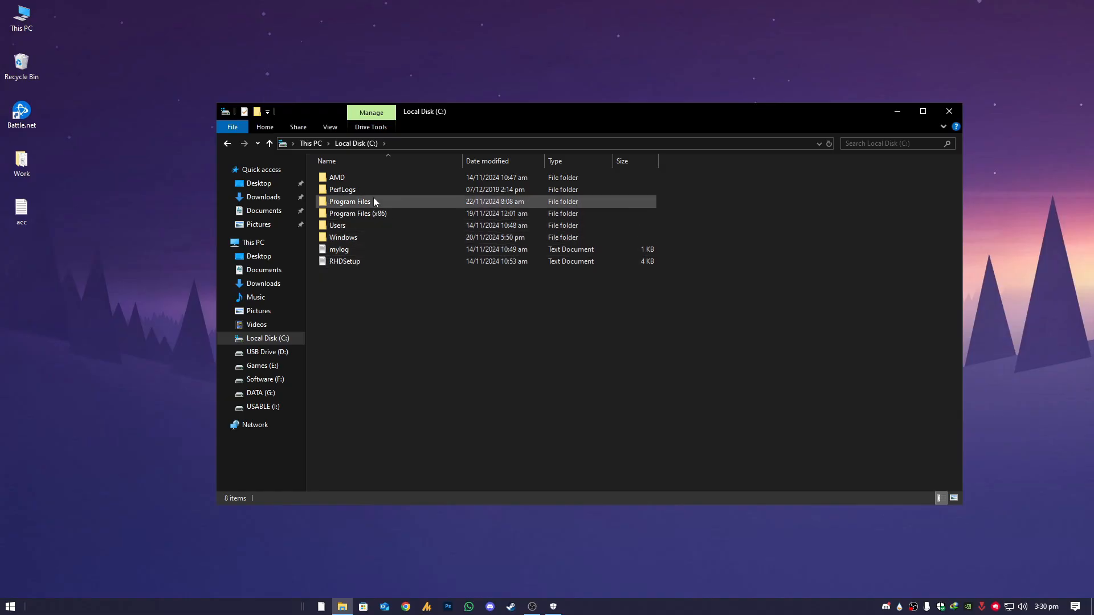
double_click(357, 213)
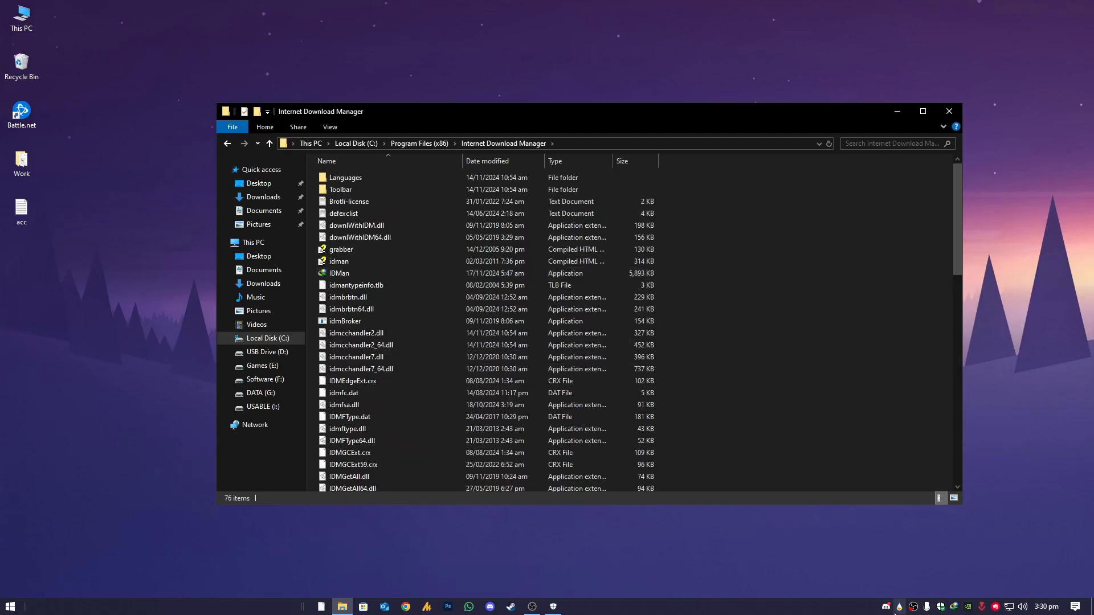
left_click(340, 272)
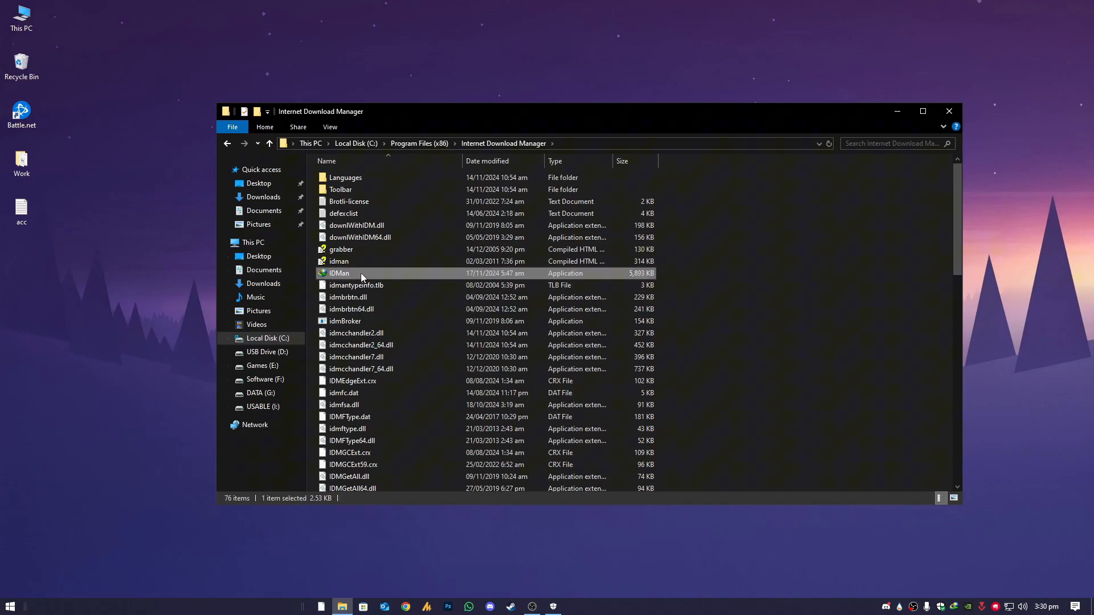
mouse_move(360, 273)
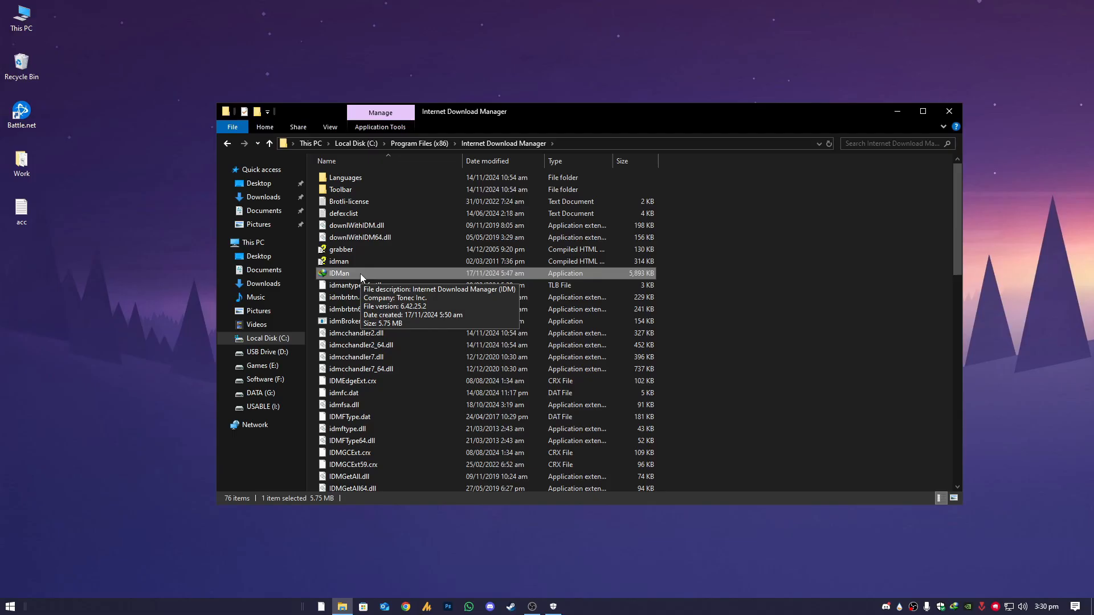
mouse_move(392, 370)
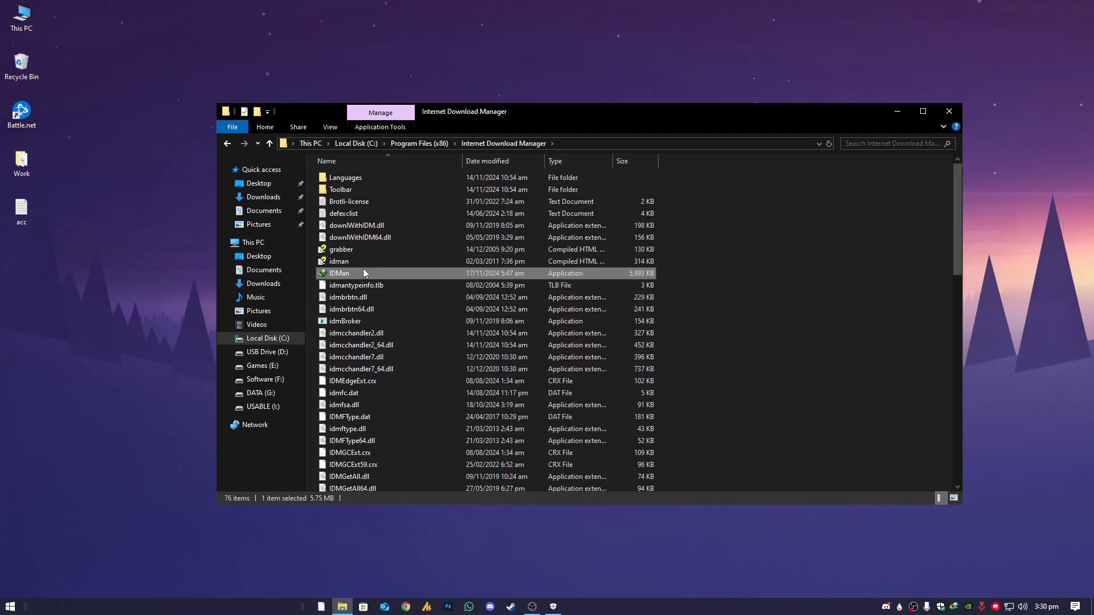
right_click(362, 273)
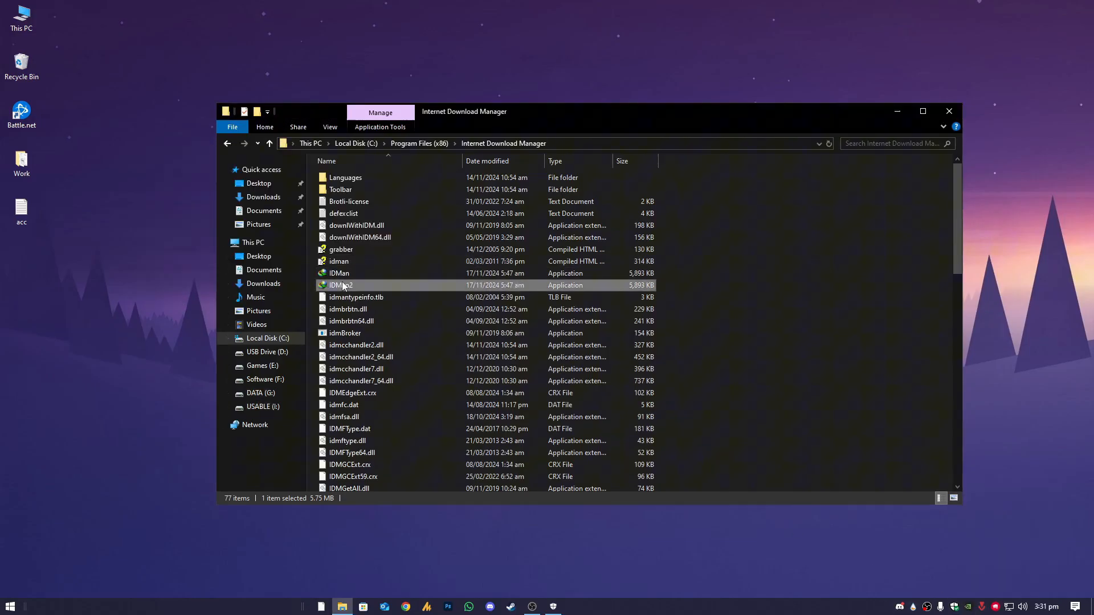
Launch IDMan2 with administrator rights and dismiss the administrator privileges warning
double_click(341, 285)
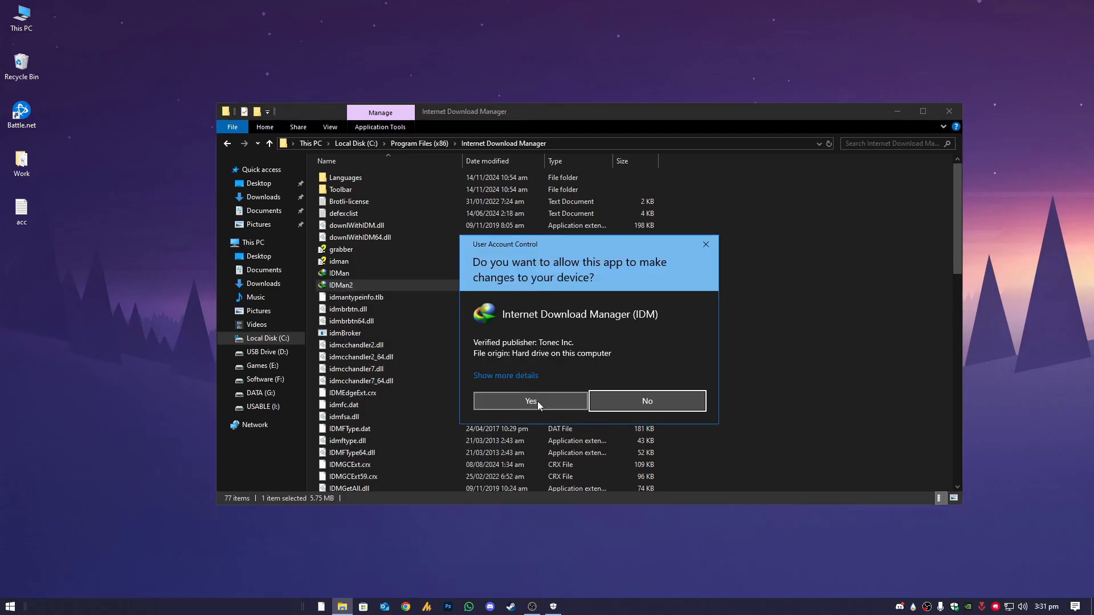
left_click(529, 400)
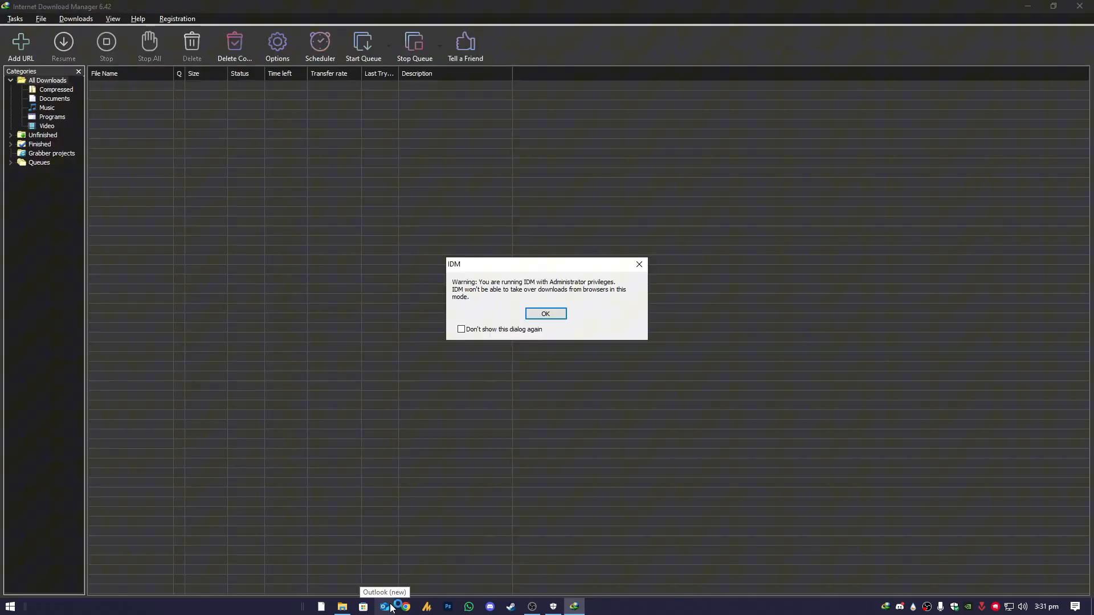
left_click(544, 313)
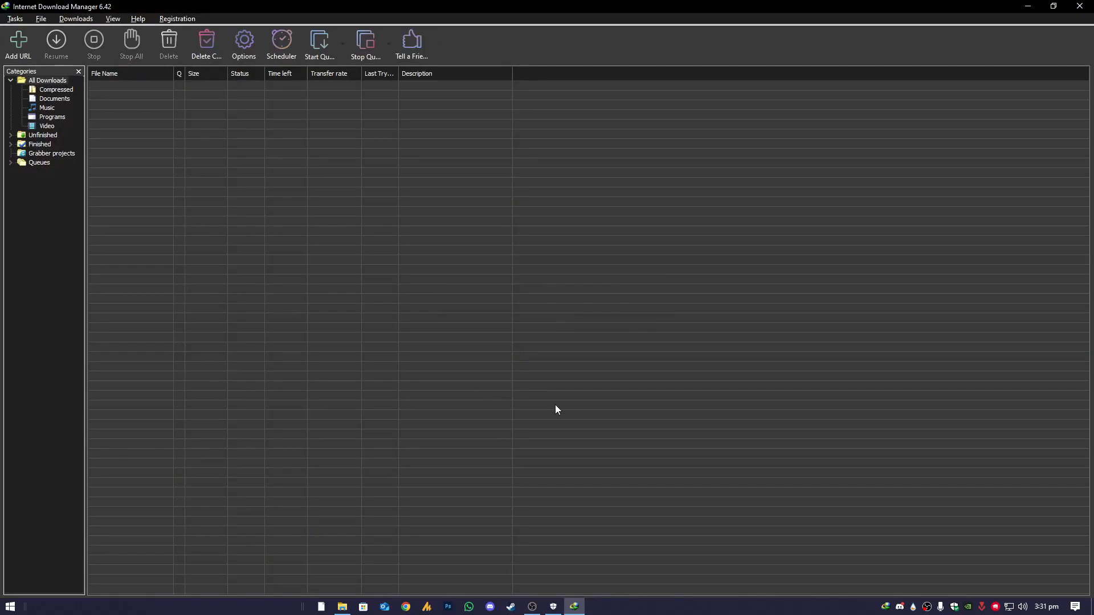
mouse_move(556, 407)
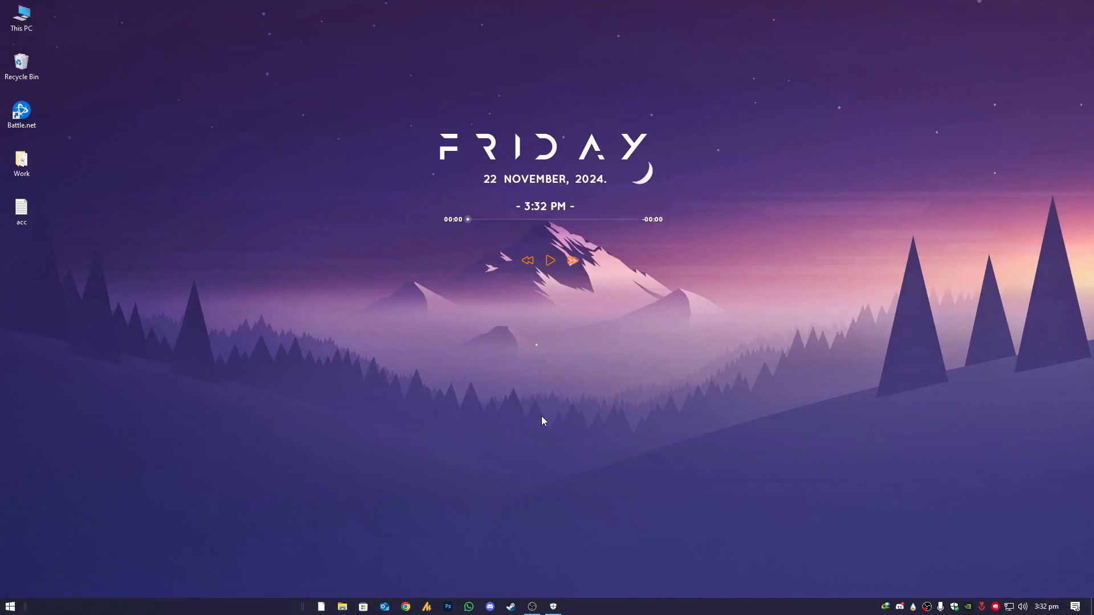
mouse_move(840, 593)
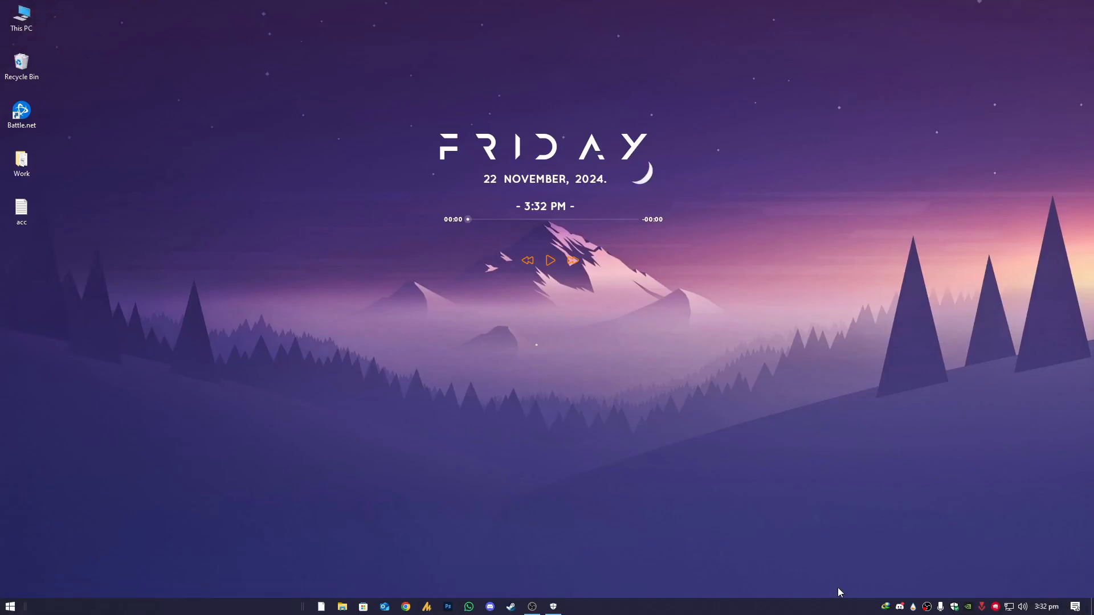
mouse_move(843, 582)
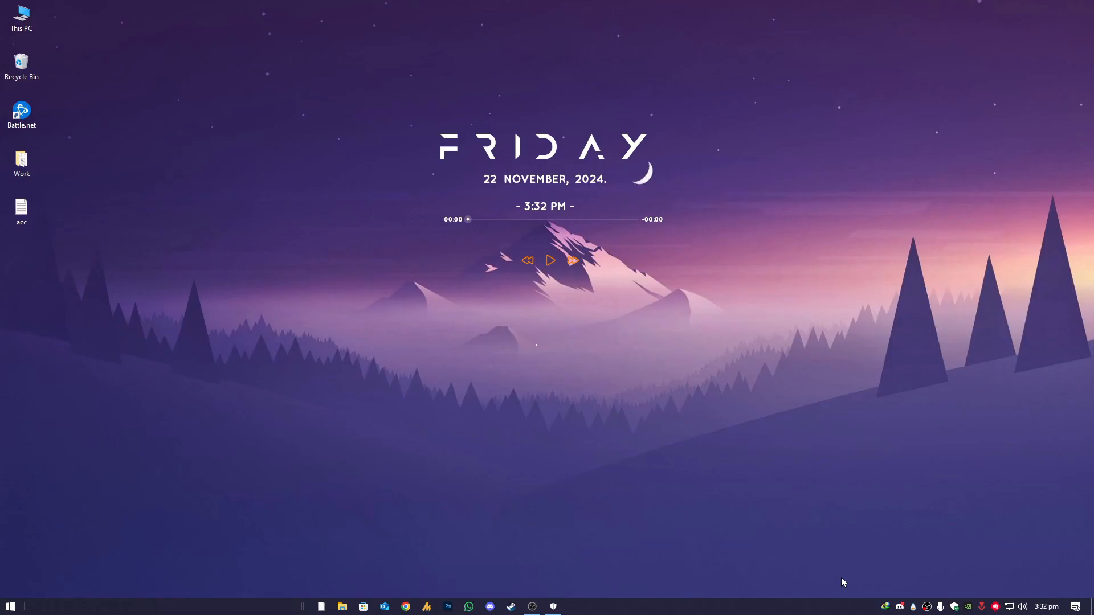
mouse_move(809, 514)
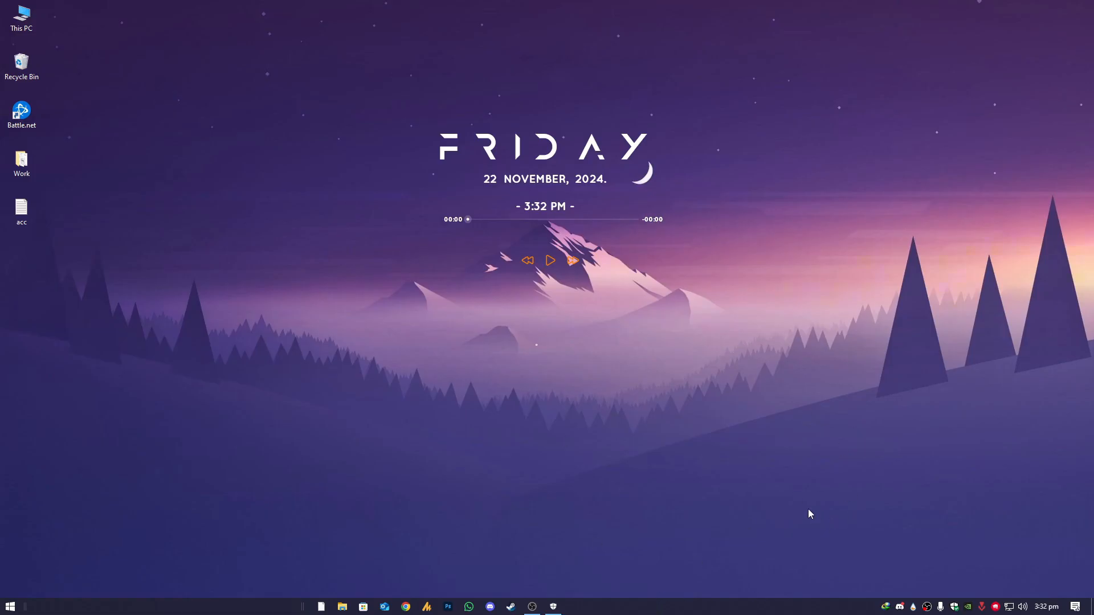